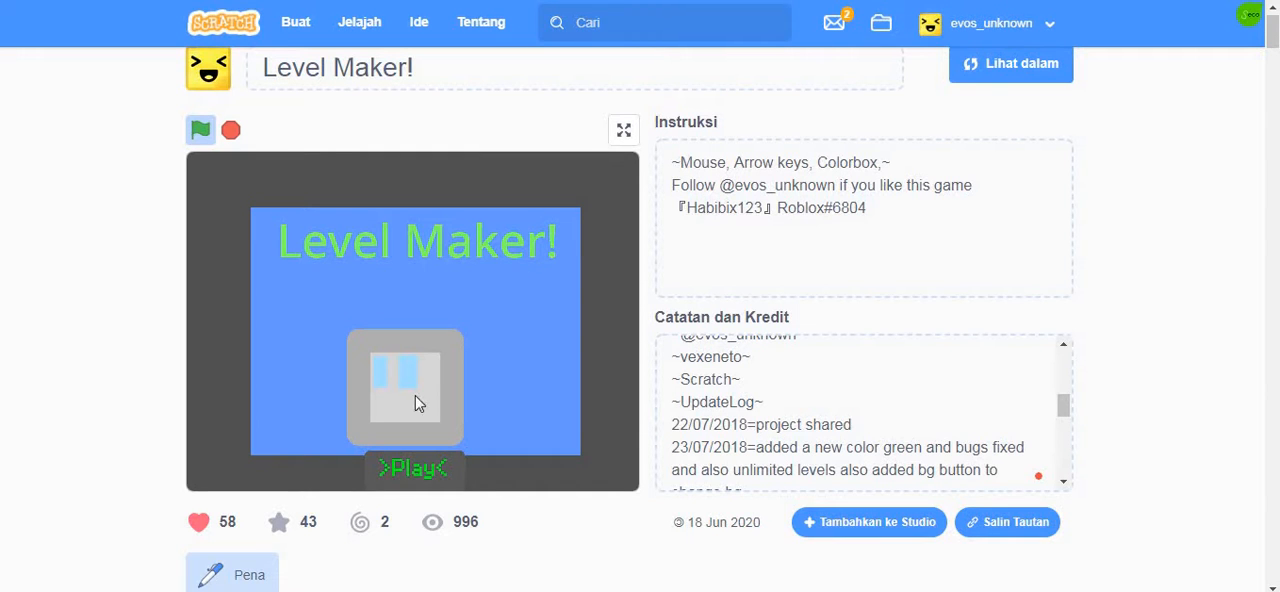
mouse_move(424, 461)
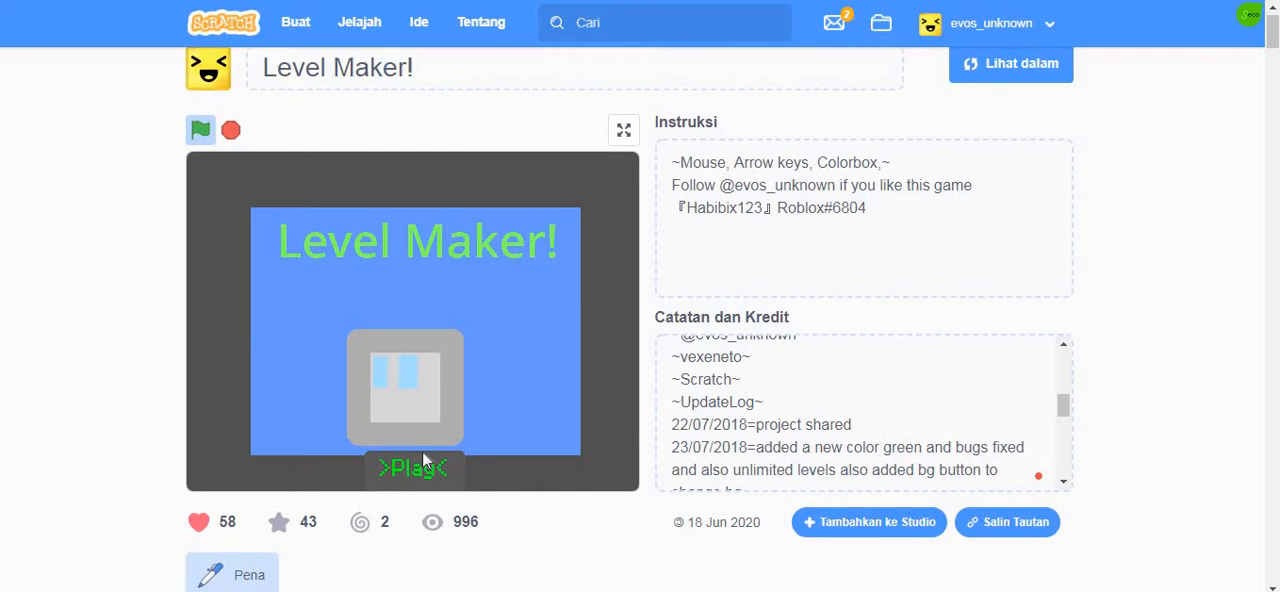
mouse_move(435, 395)
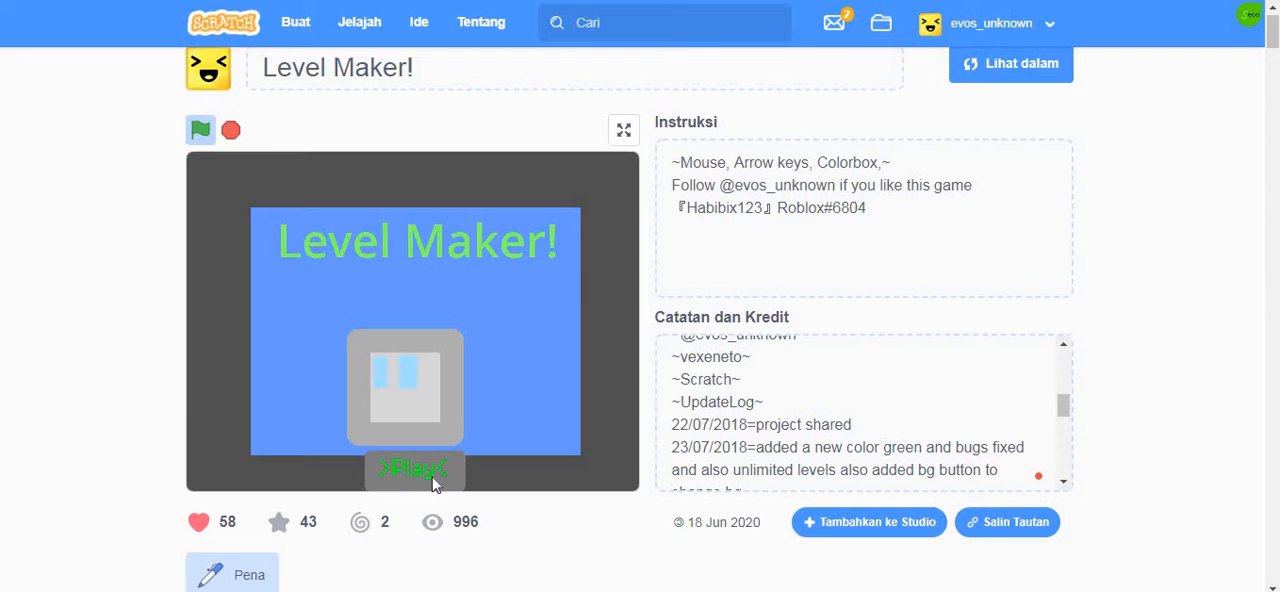
Step: Start Level Maker from the title screen and draw a first test stroke
left_click(413, 470)
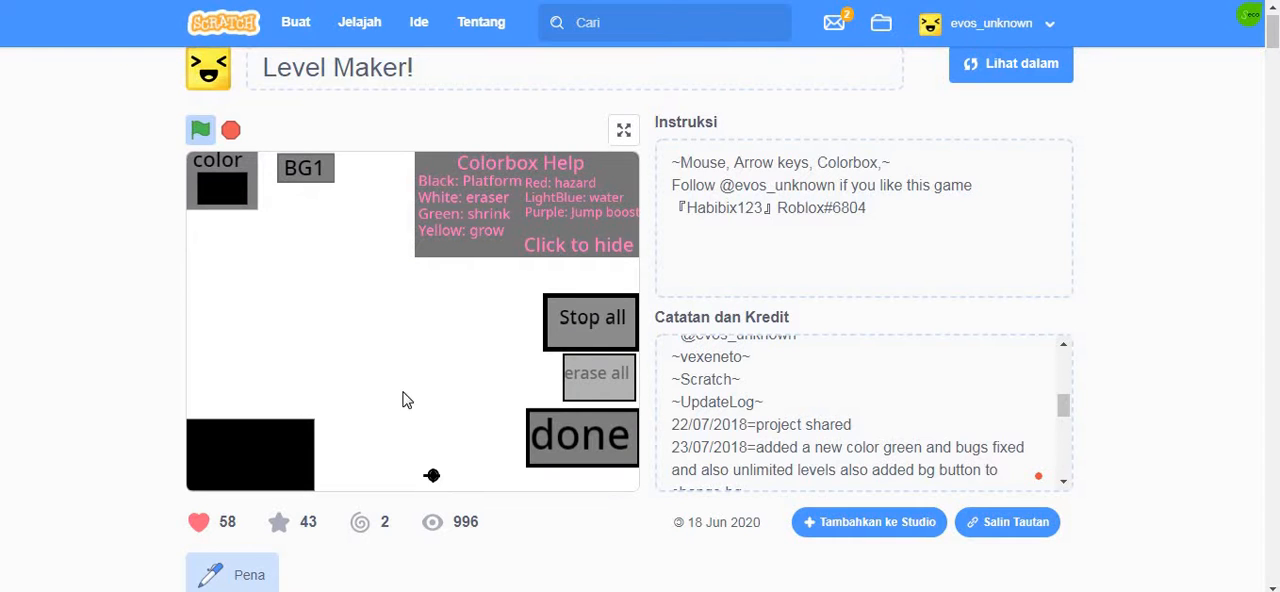
left_click_drag(315, 420, 410, 375)
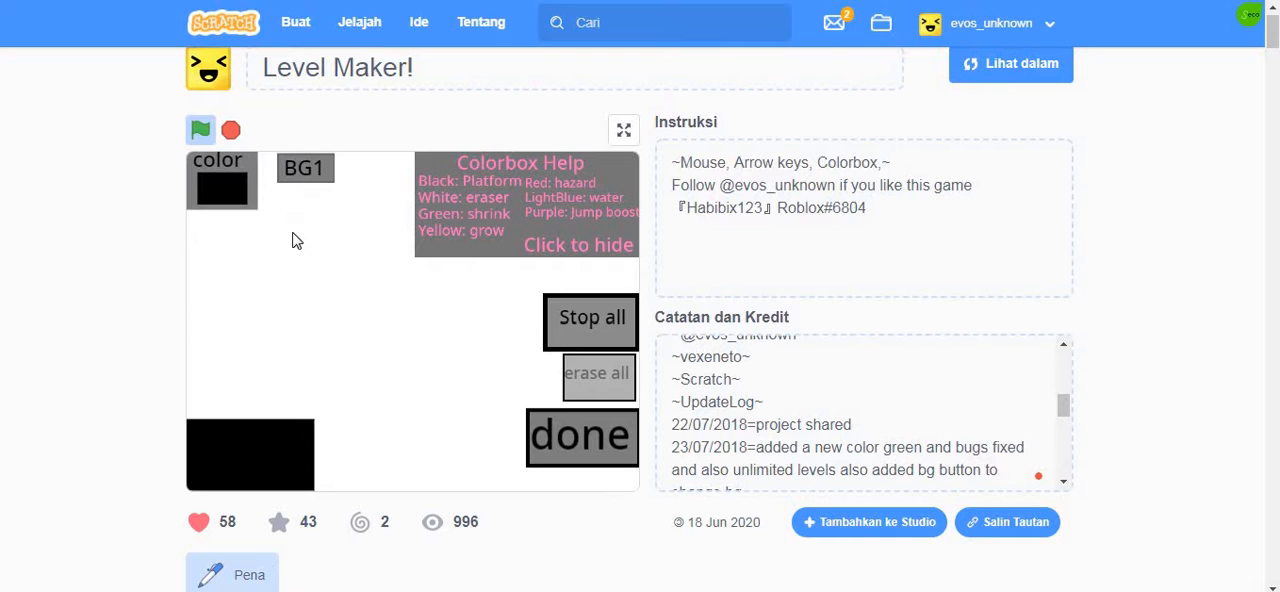
mouse_move(372, 272)
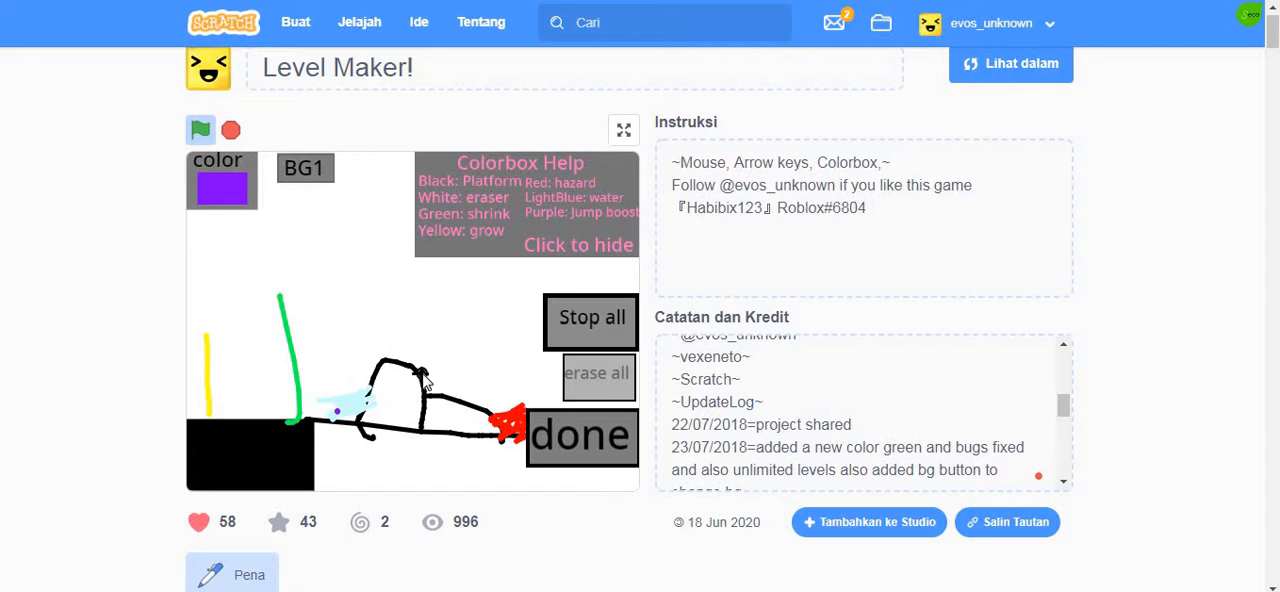
mouse_move(449, 362)
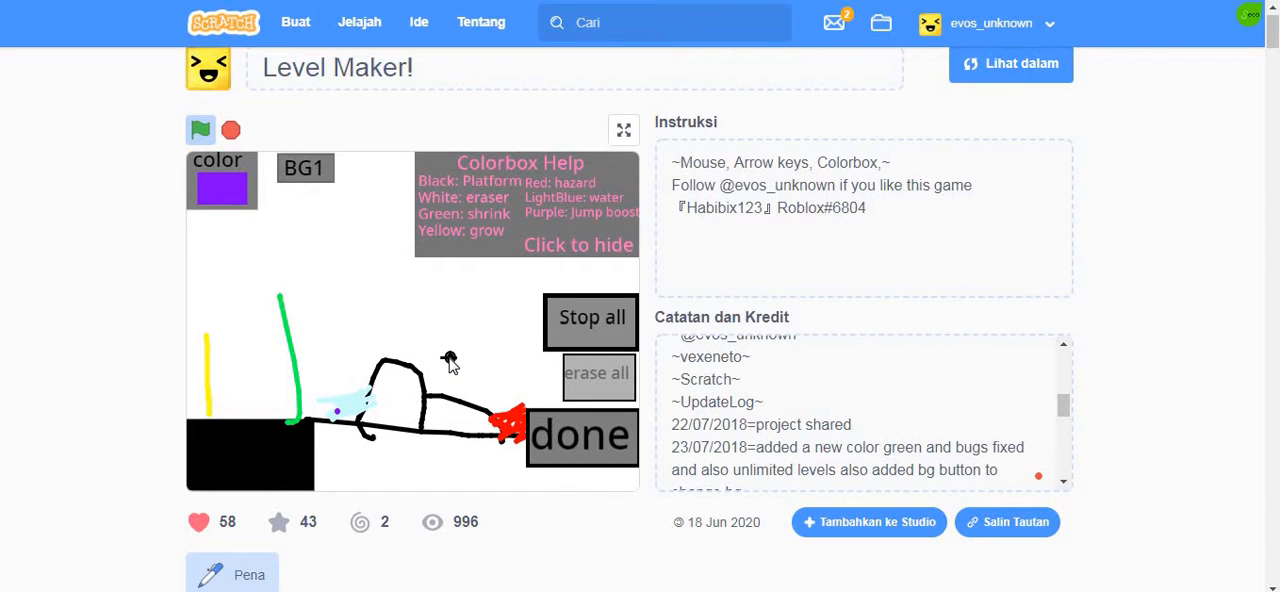
mouse_move(472, 372)
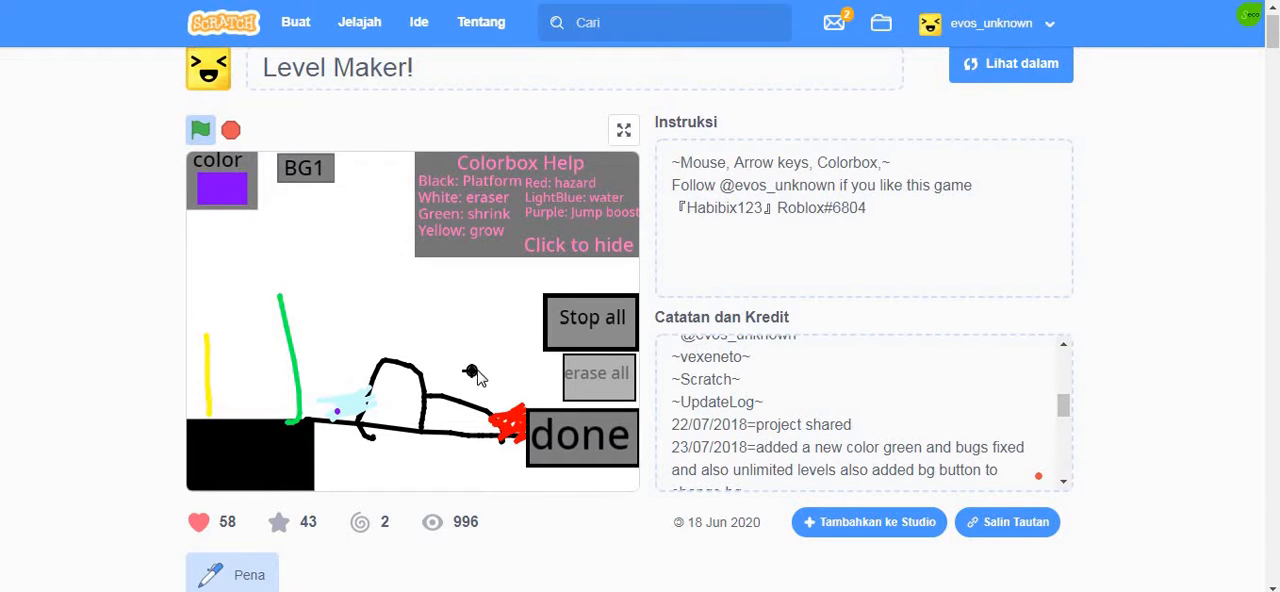
mouse_move(600, 447)
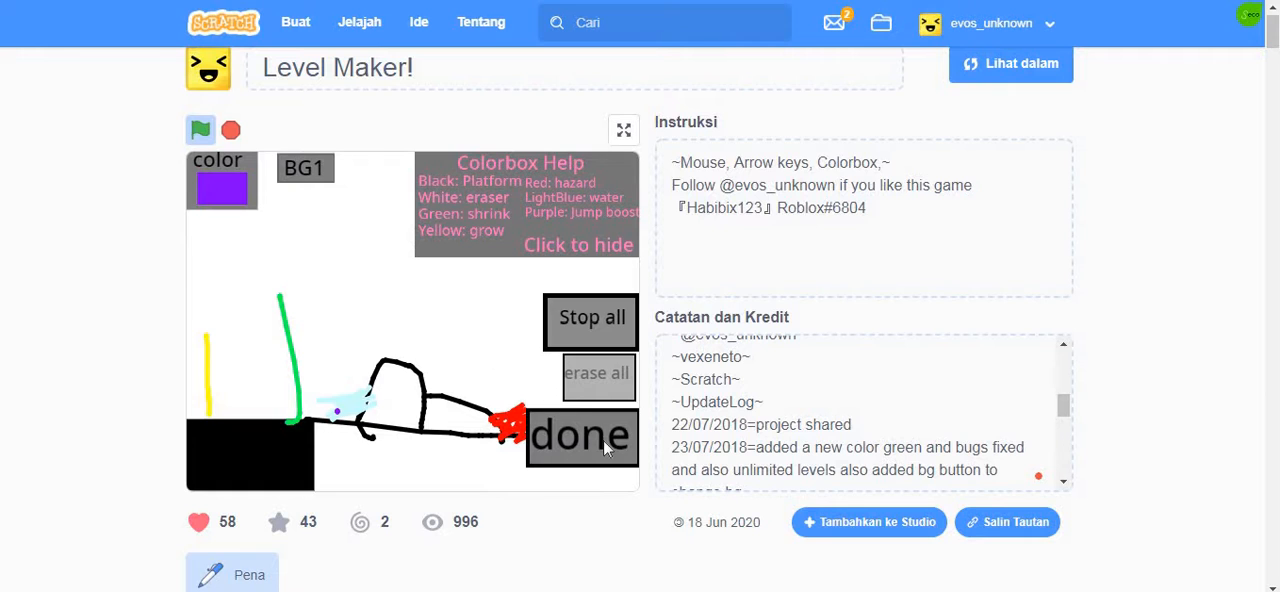
Step: Press done on the sketched level to return to a blank editor
left_click(580, 436)
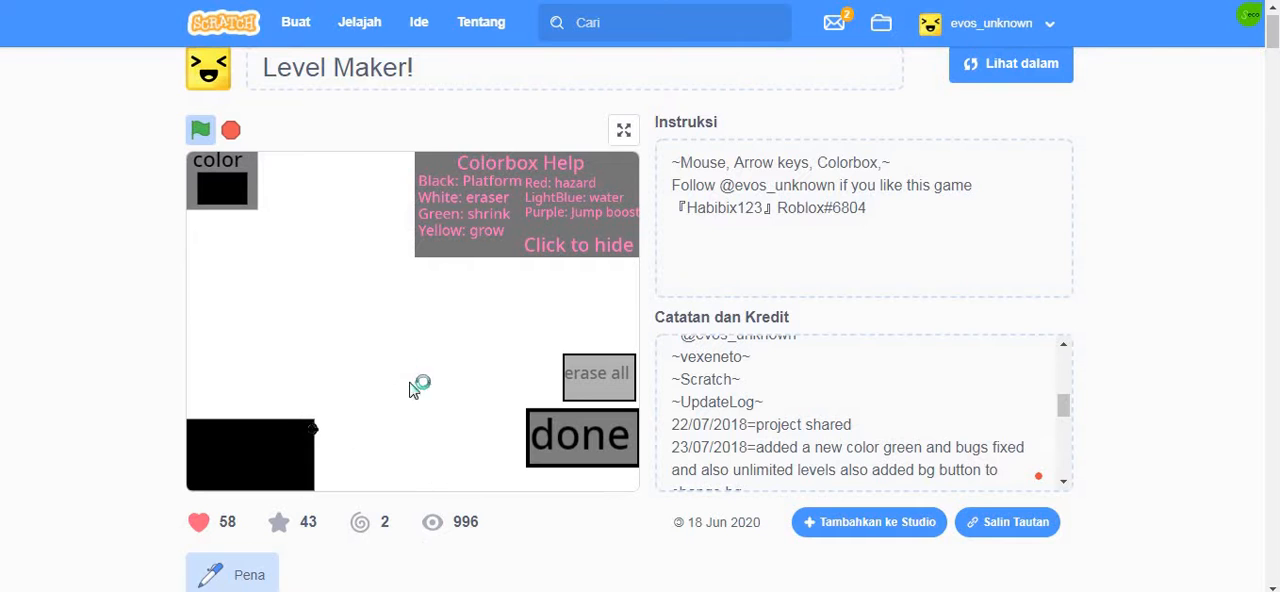
Step: Scribble dense black lines across nearly the entire level area
left_click_drag(420, 390, 330, 340)
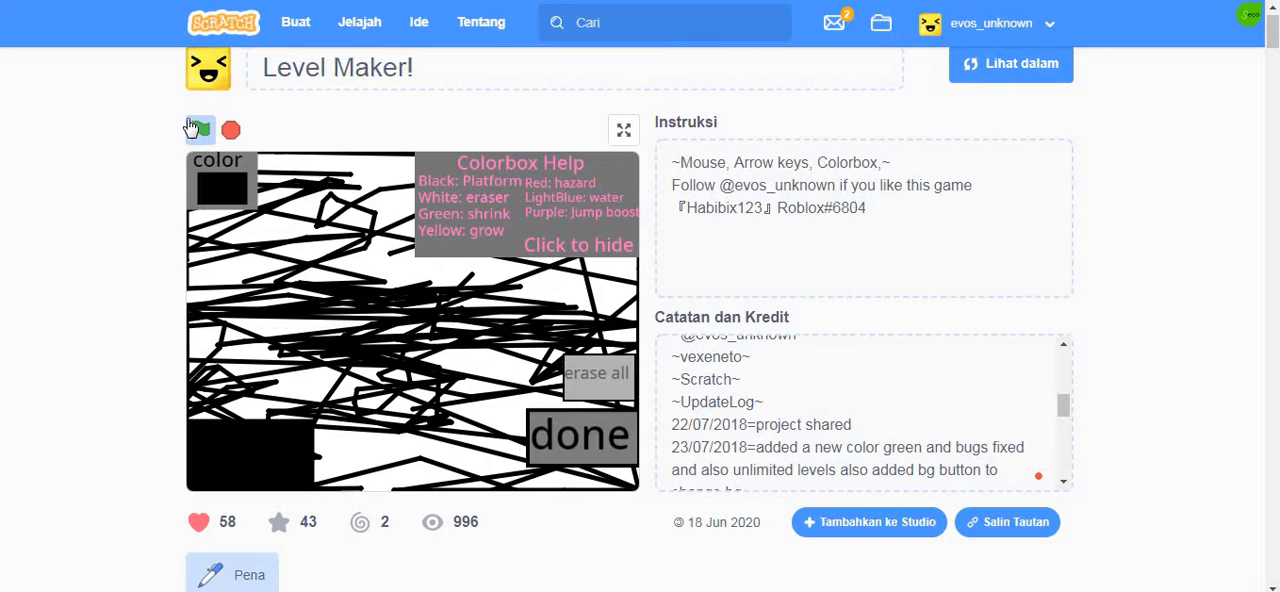
Step: Restart the project, then draw a green zigzag and a yellow zigzag line
left_click(200, 130)
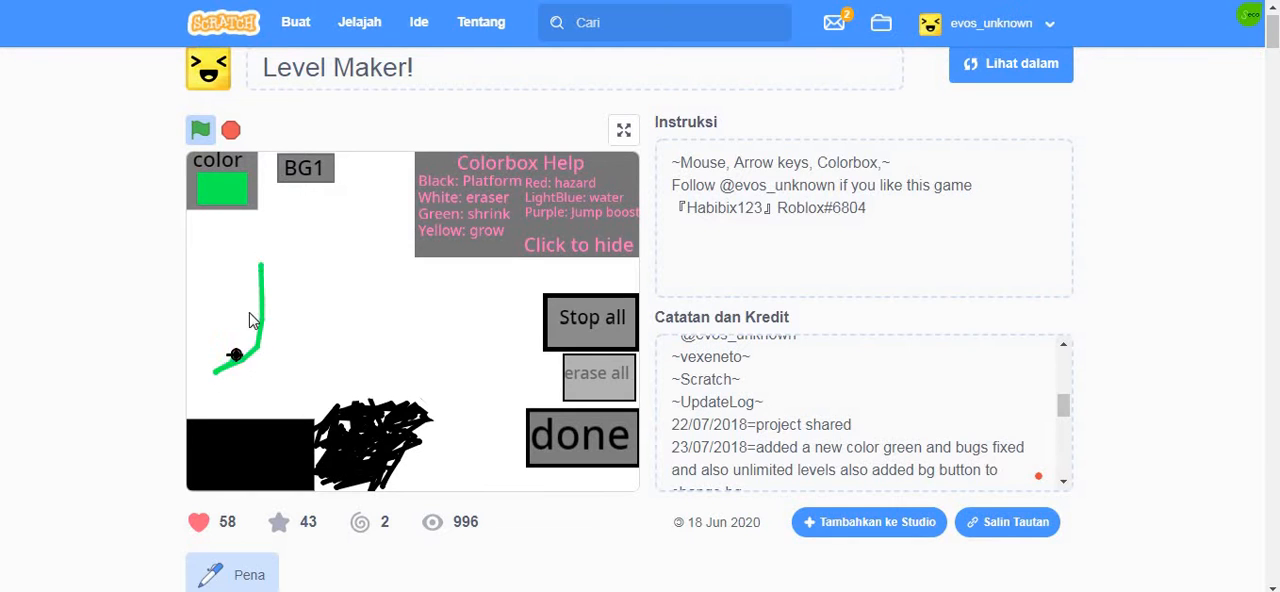
left_click_drag(235, 355, 240, 418)
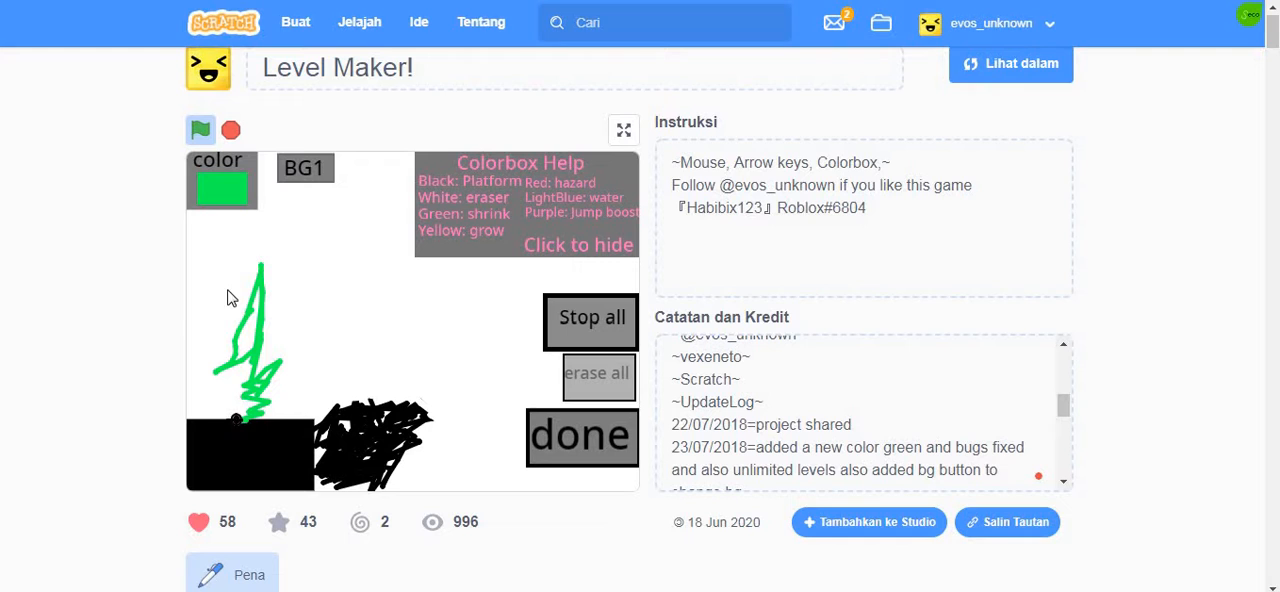
left_click(221, 188)
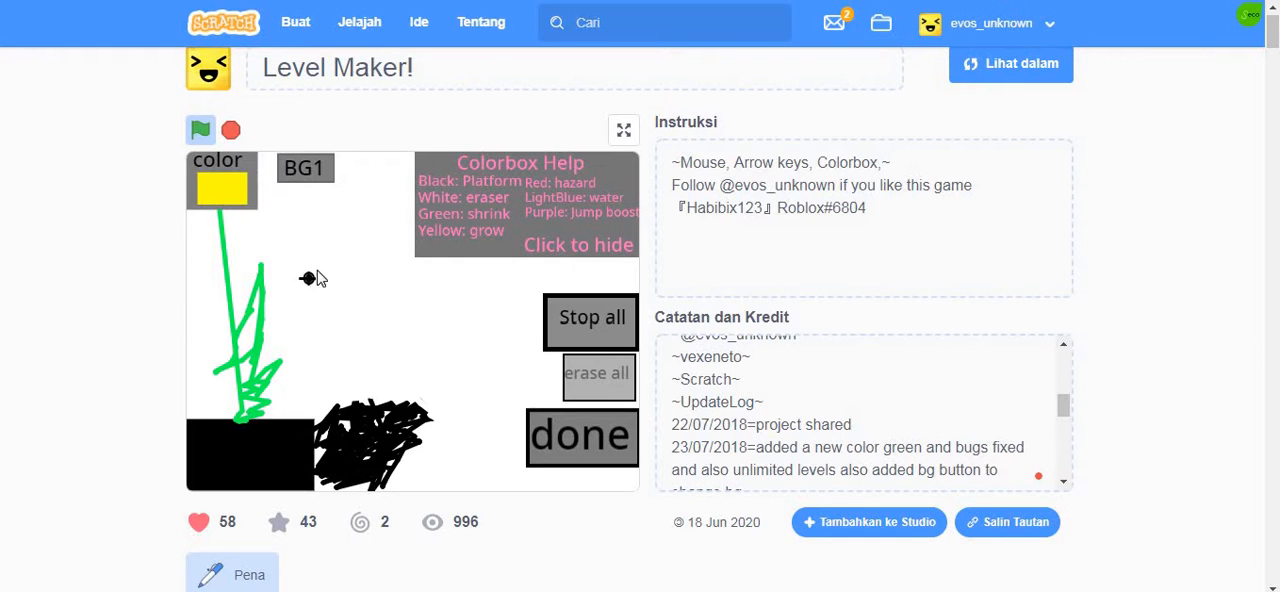
left_click_drag(325, 262, 330, 405)
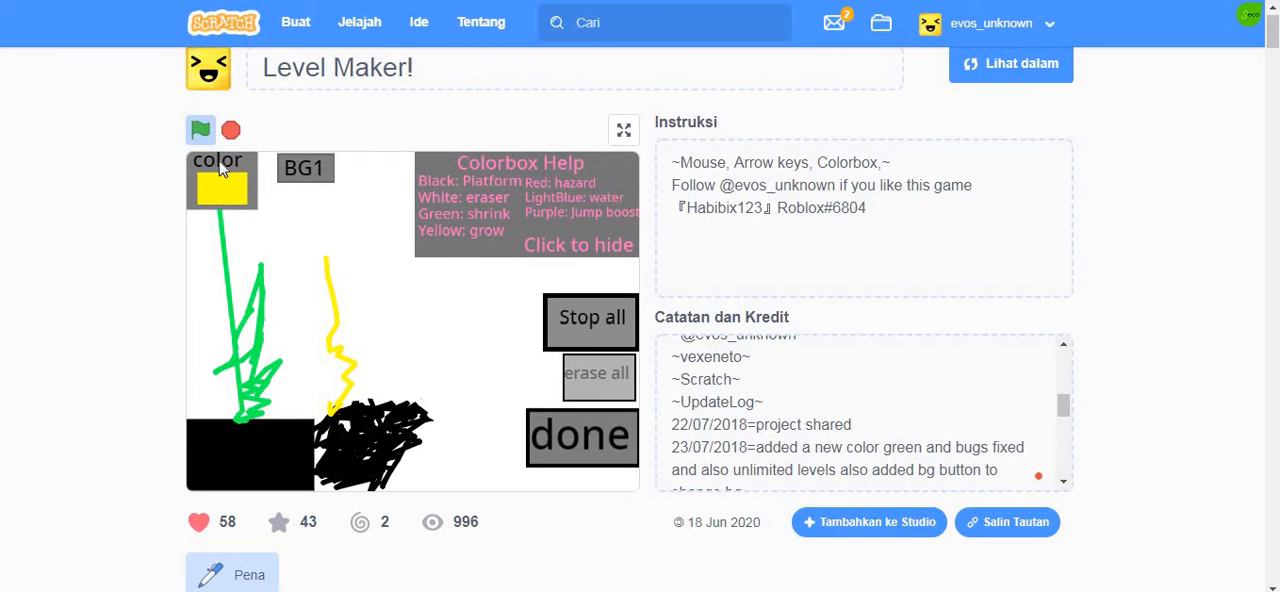
Step: Cycle the color box to the next drawing colour
left_click(221, 189)
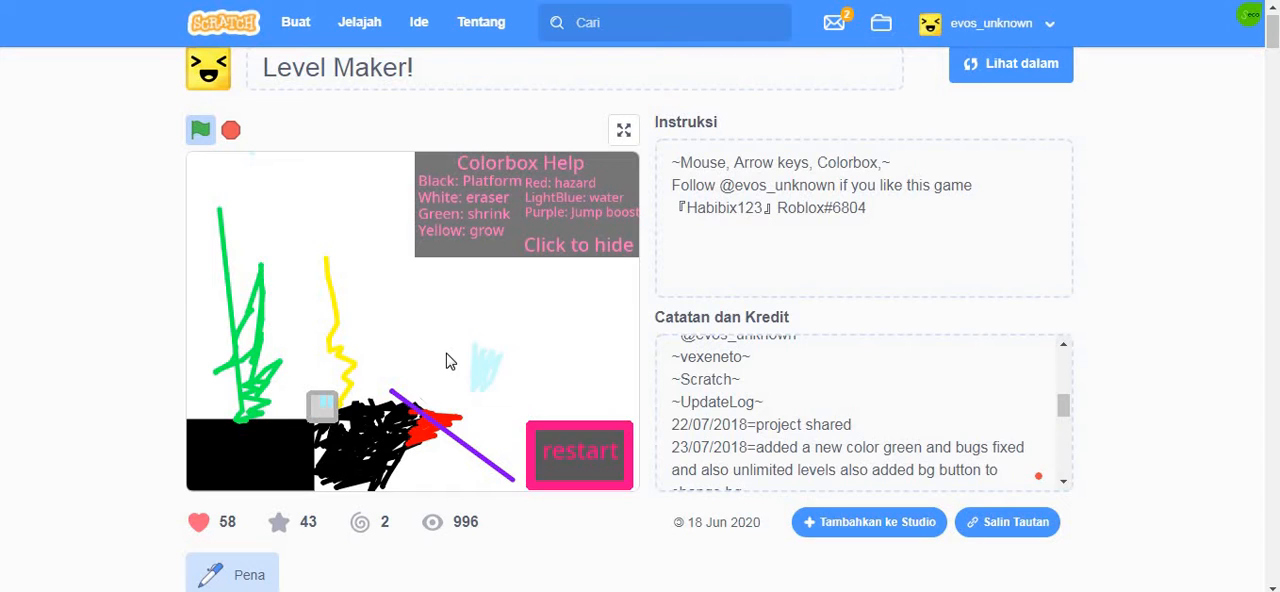
mouse_move(490, 421)
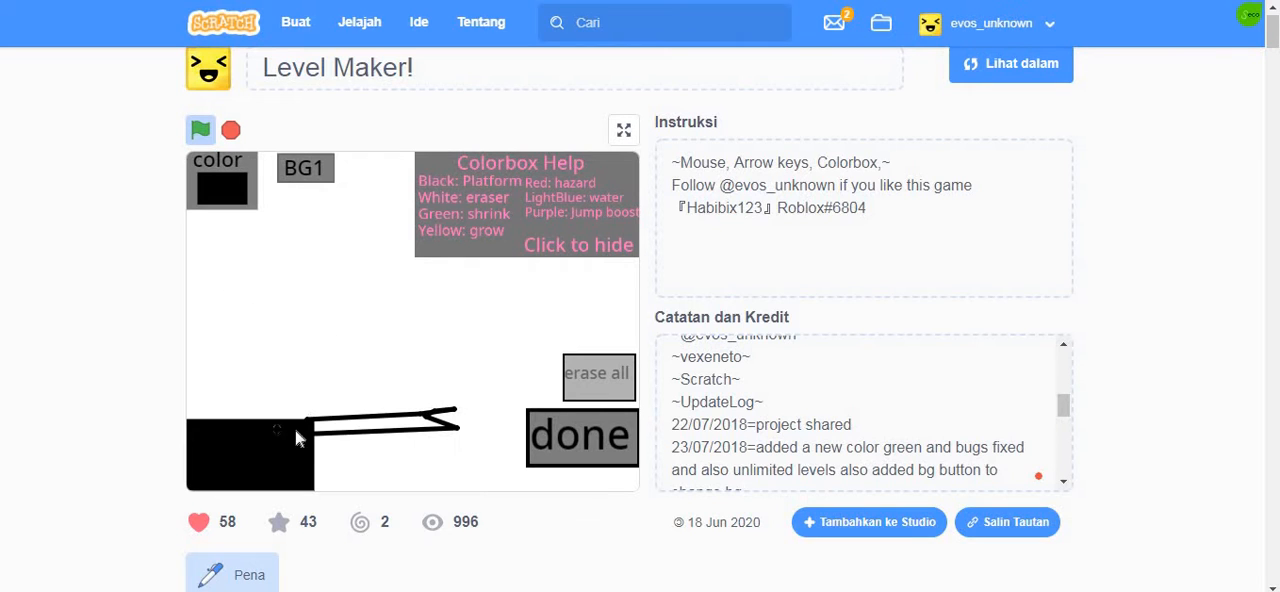
Step: Restart to a clean editor, change the pen colour, and leave the played level
left_click(221, 190)
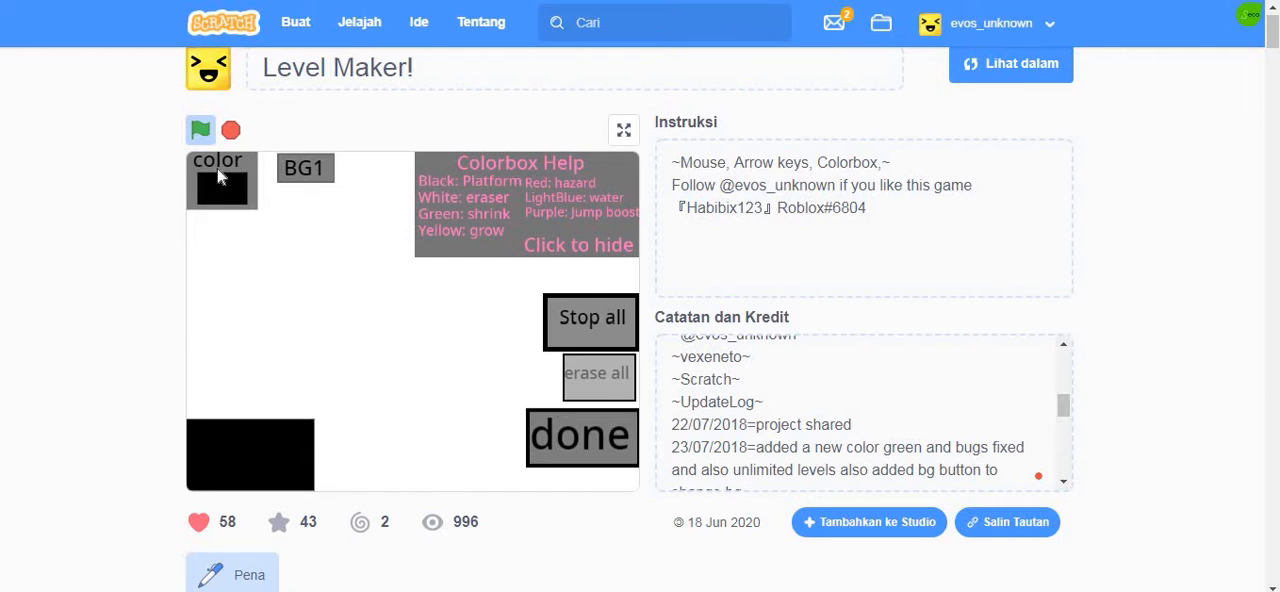
left_click(220, 190)
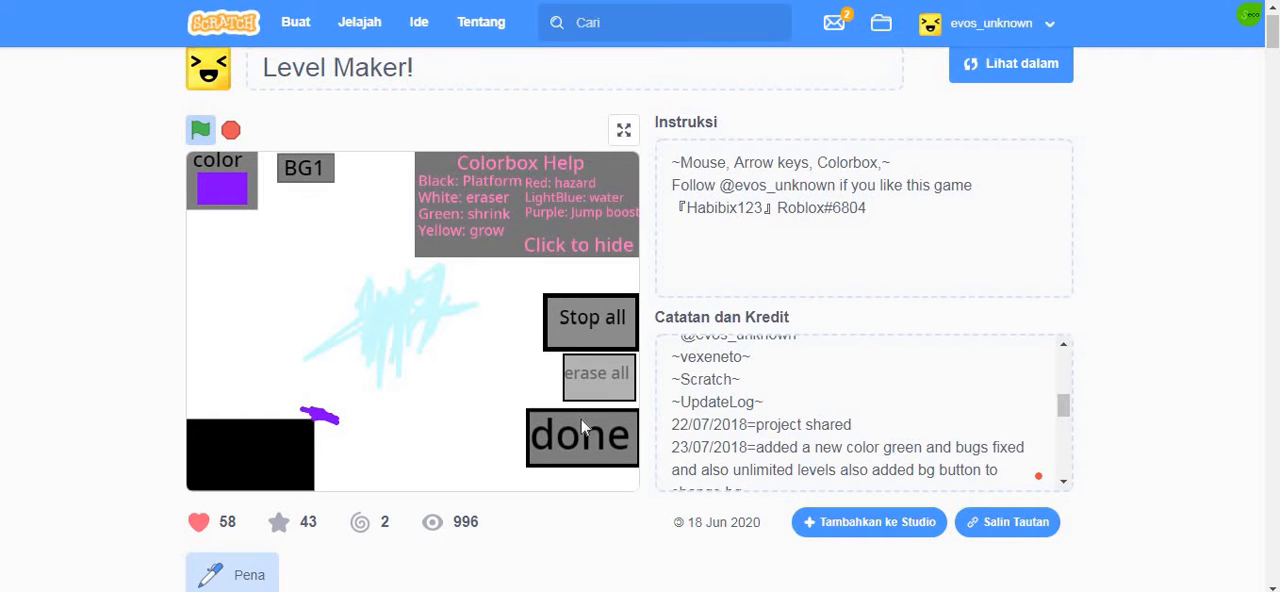
mouse_move(362, 497)
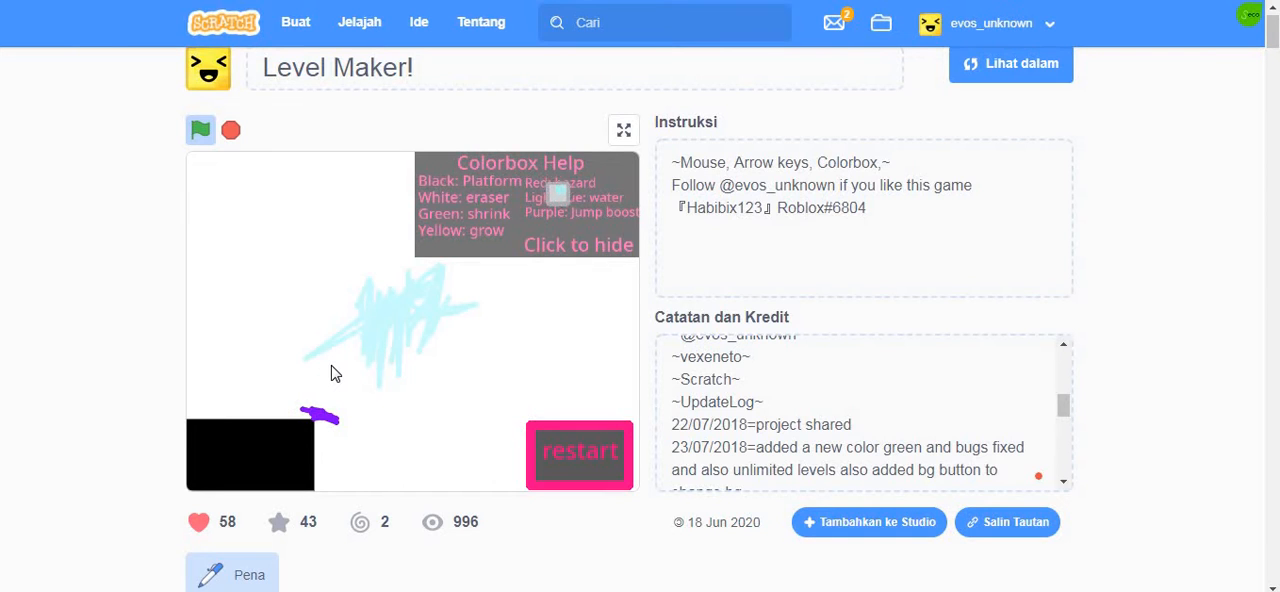
left_click(200, 130)
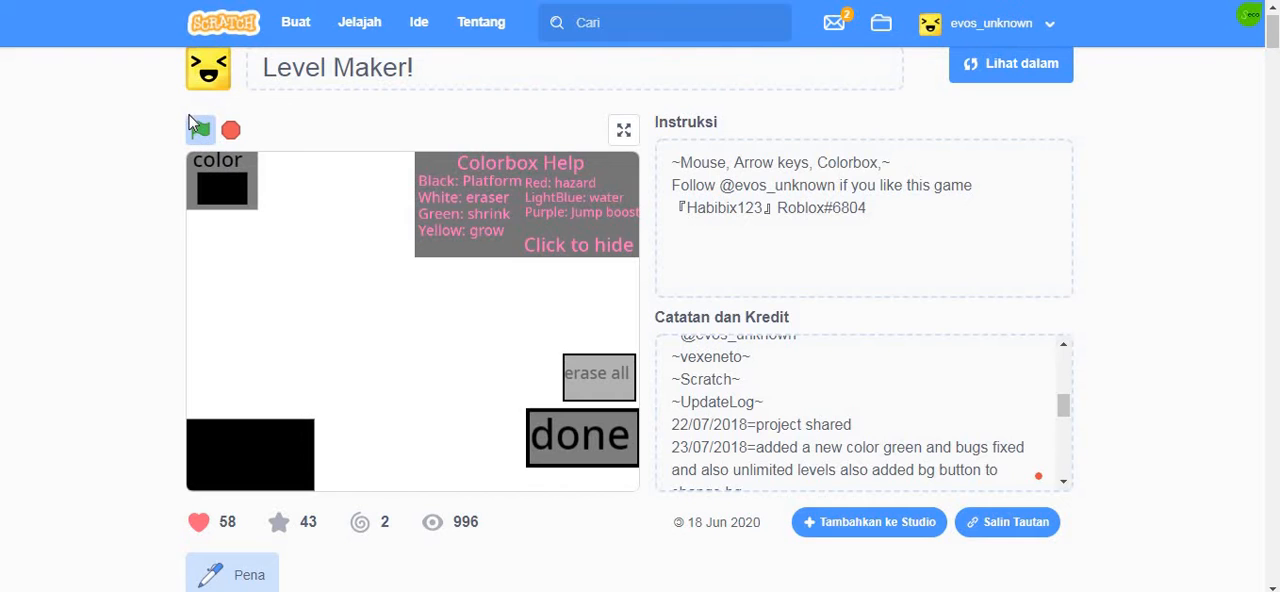
Step: Restart the project to its title screen and press Play to reopen the editor
left_click(200, 130)
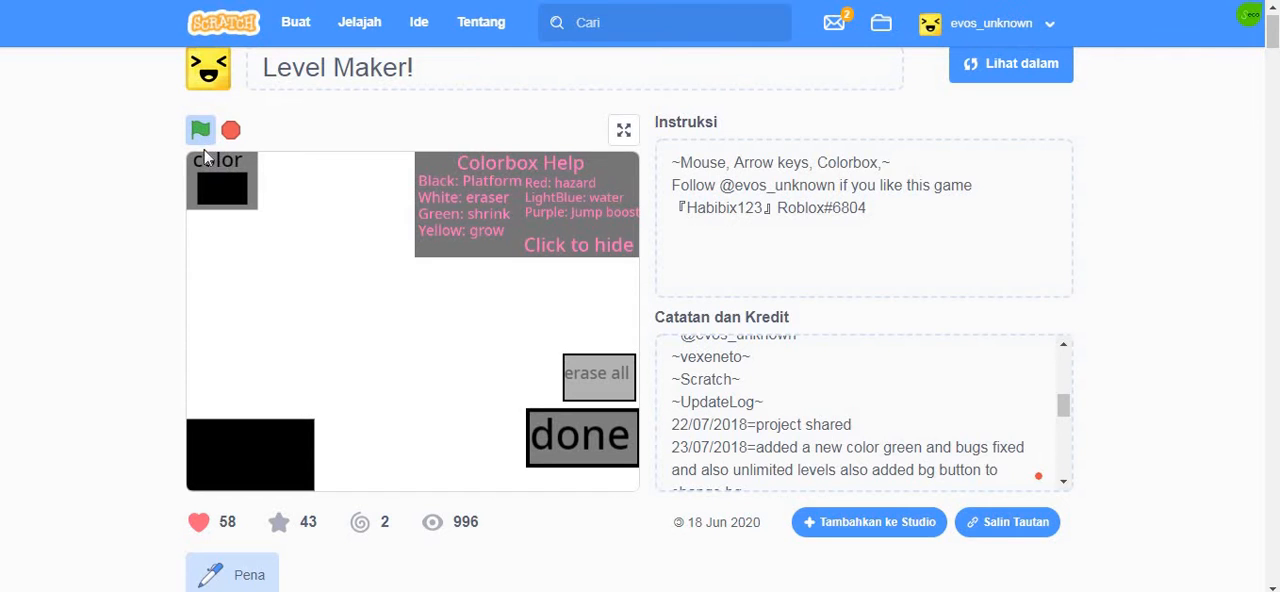
left_click(200, 130)
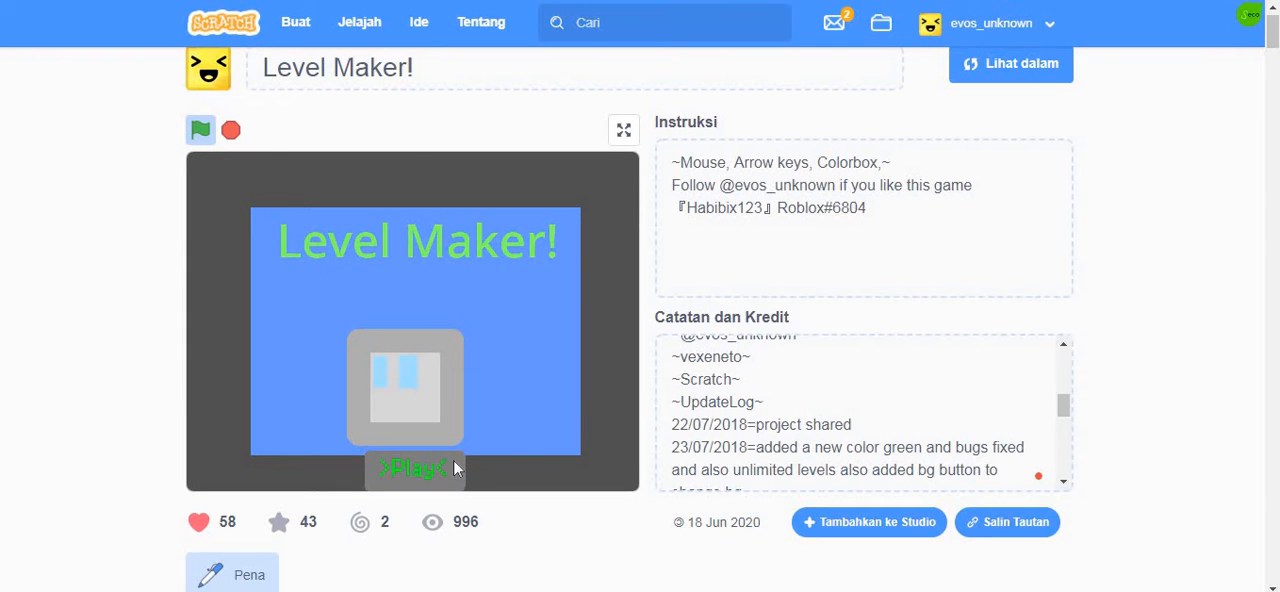
left_click(413, 468)
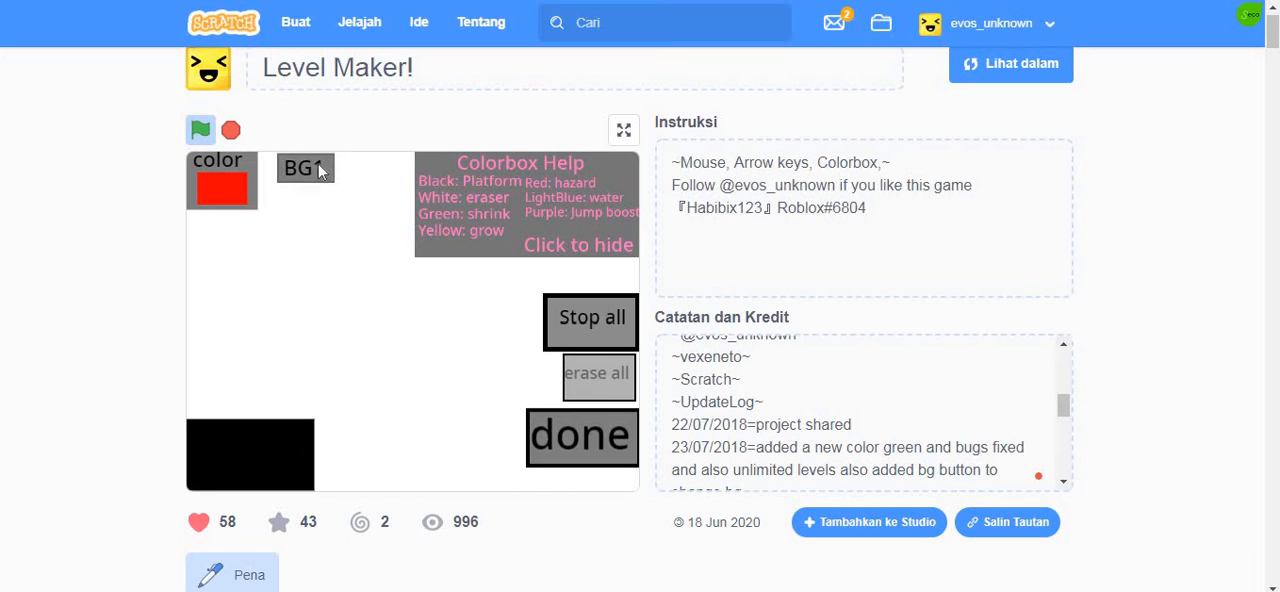
Step: Change the backdrop to green striped BG2 and choose yellow as pen colour
left_click(305, 167)
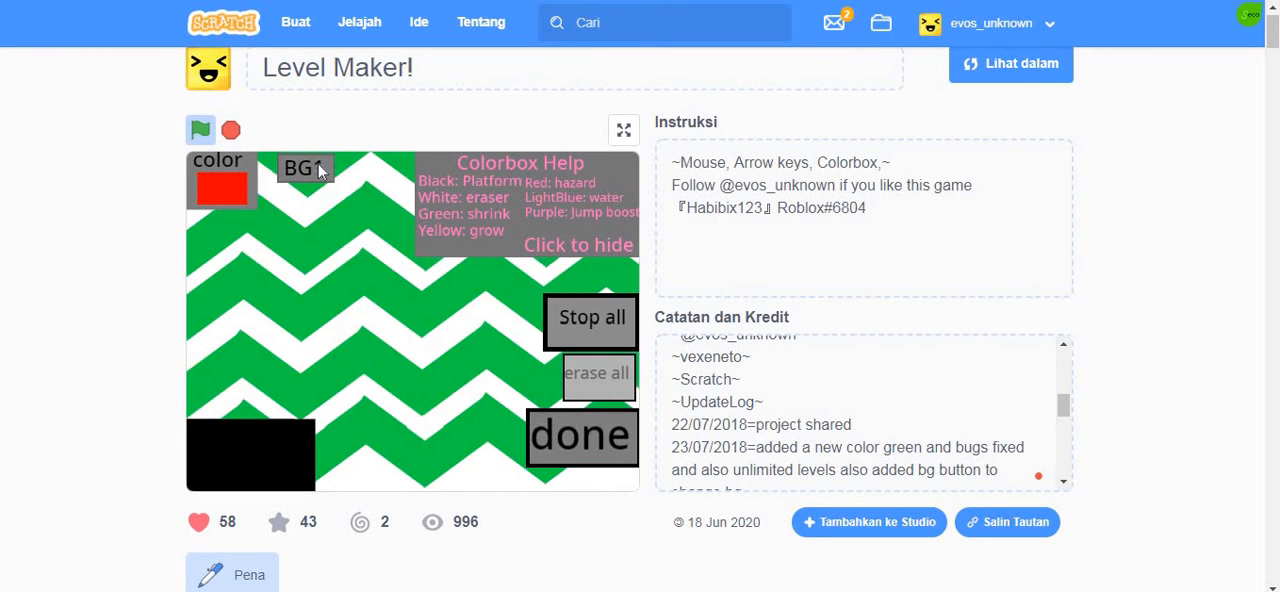
left_click(304, 167)
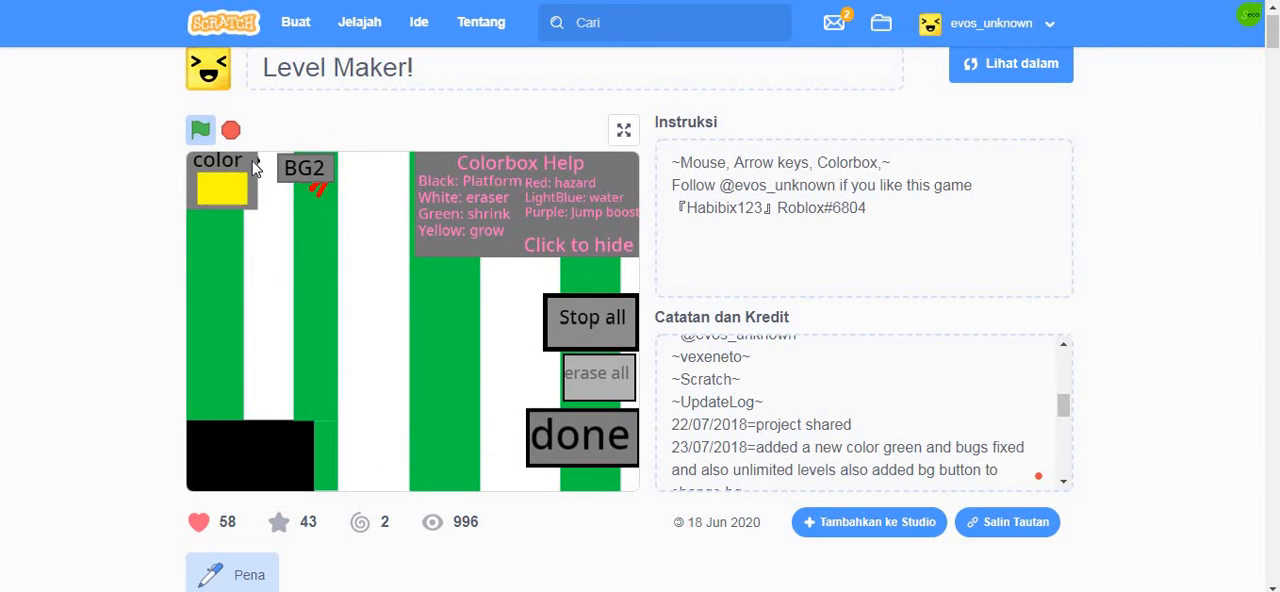
left_click(220, 190)
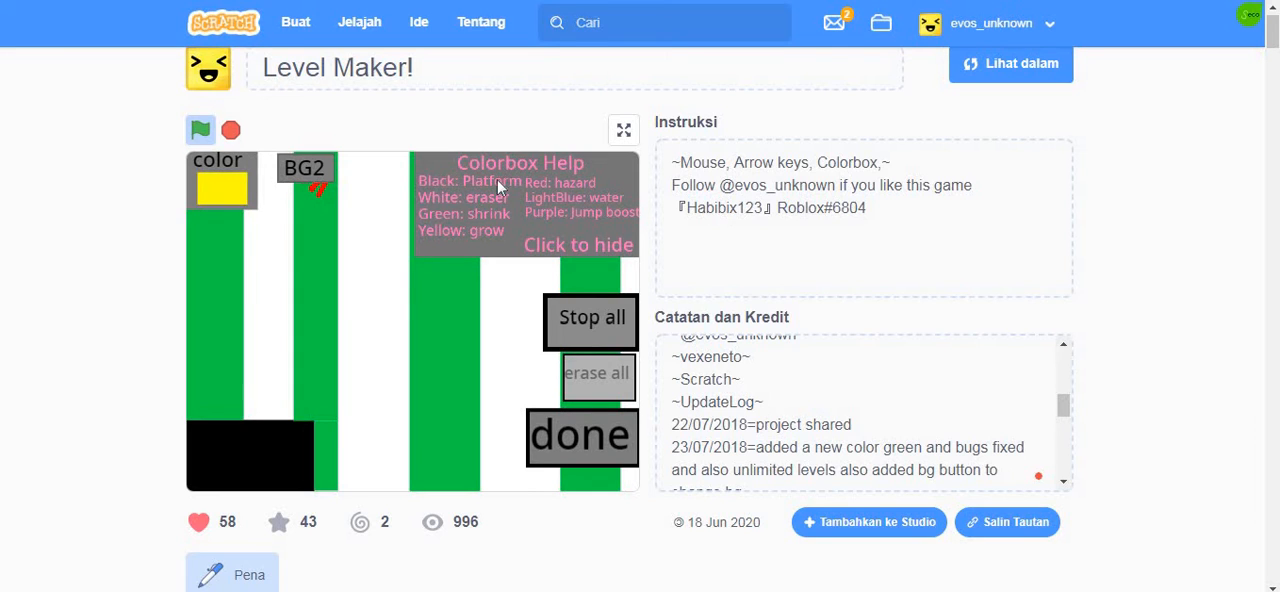
mouse_move(425, 183)
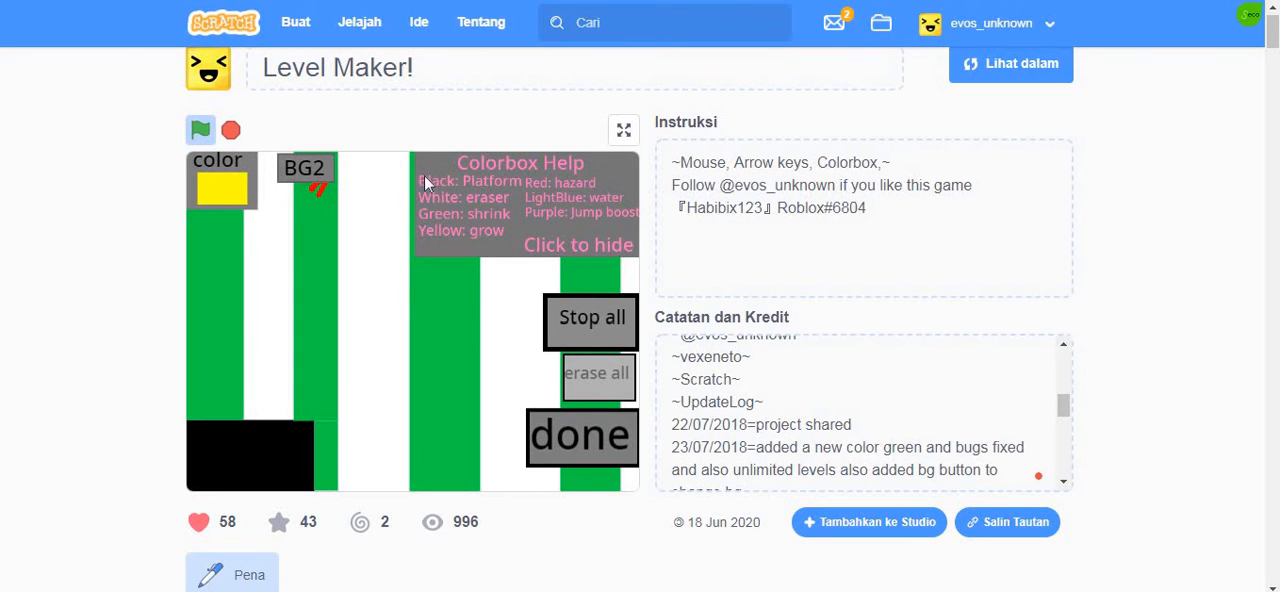
mouse_move(400, 158)
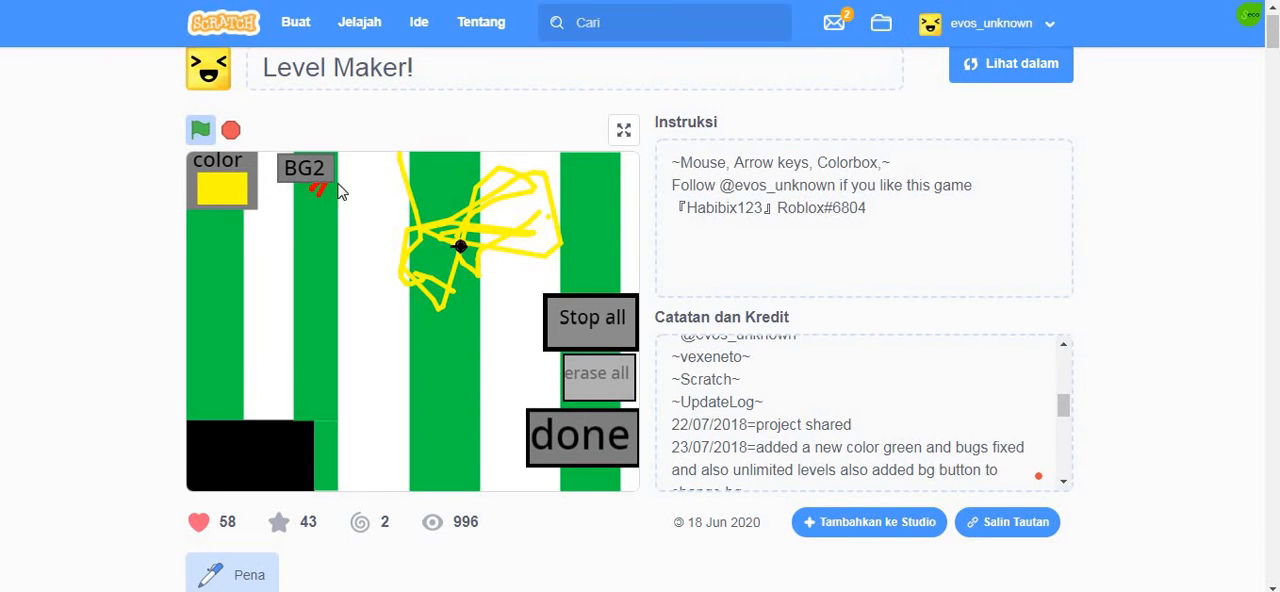
Step: Restart and stop the project, then start the level editor again from the title
left_click(200, 130)
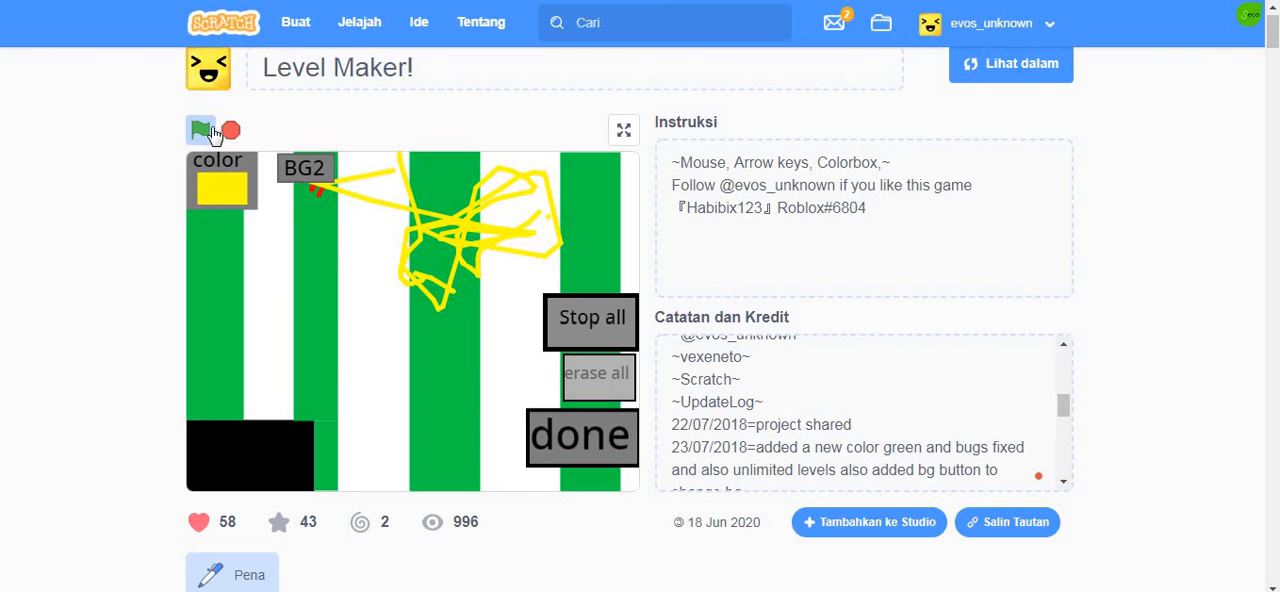
left_click(200, 130)
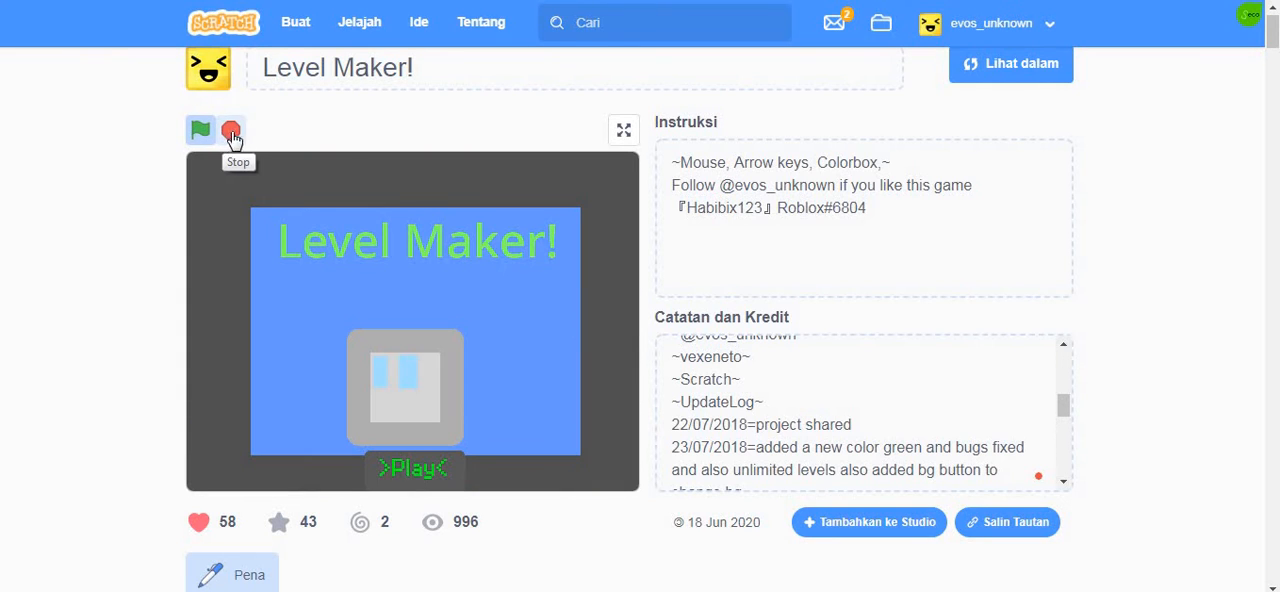
left_click(200, 130)
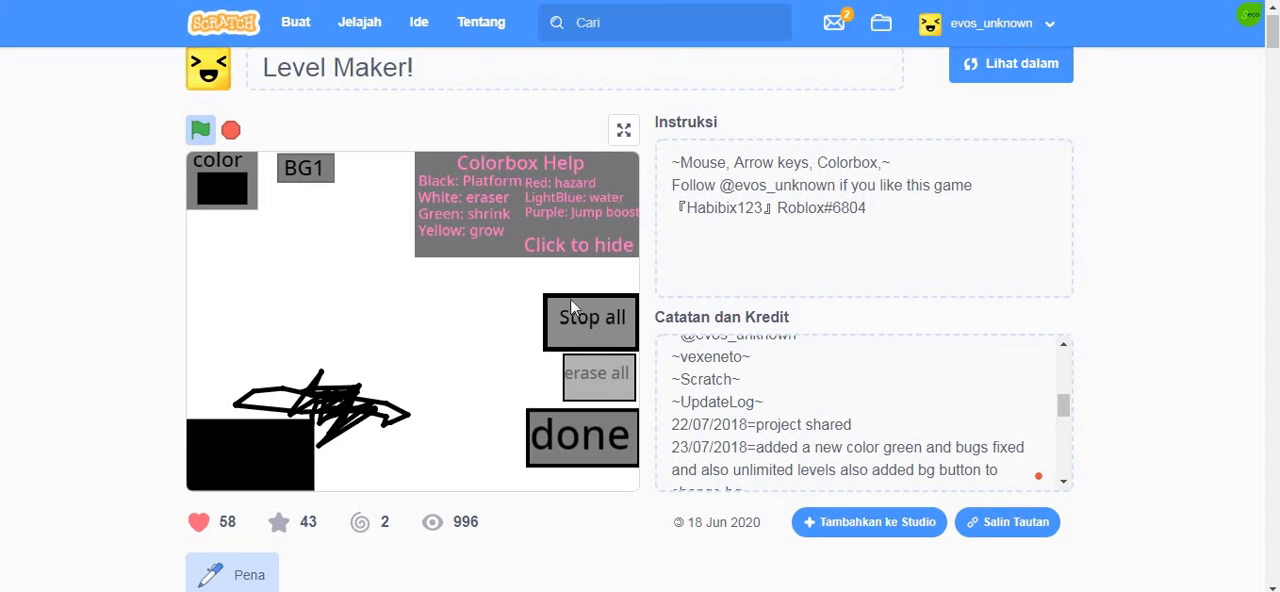
mouse_move(218, 196)
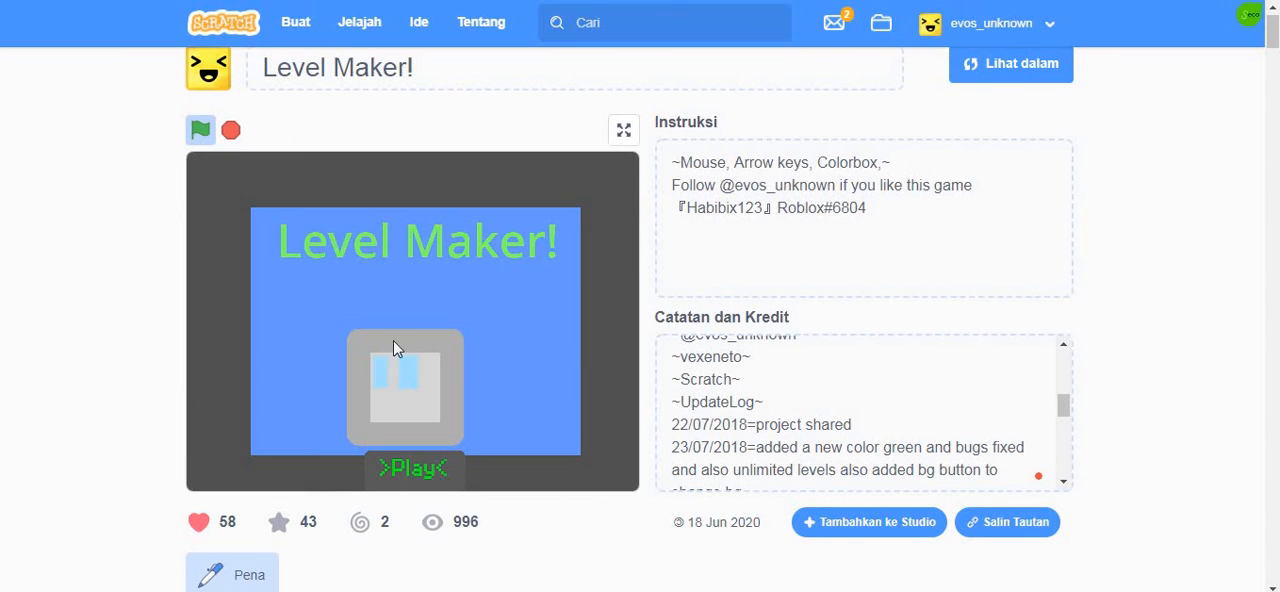
left_click(200, 130)
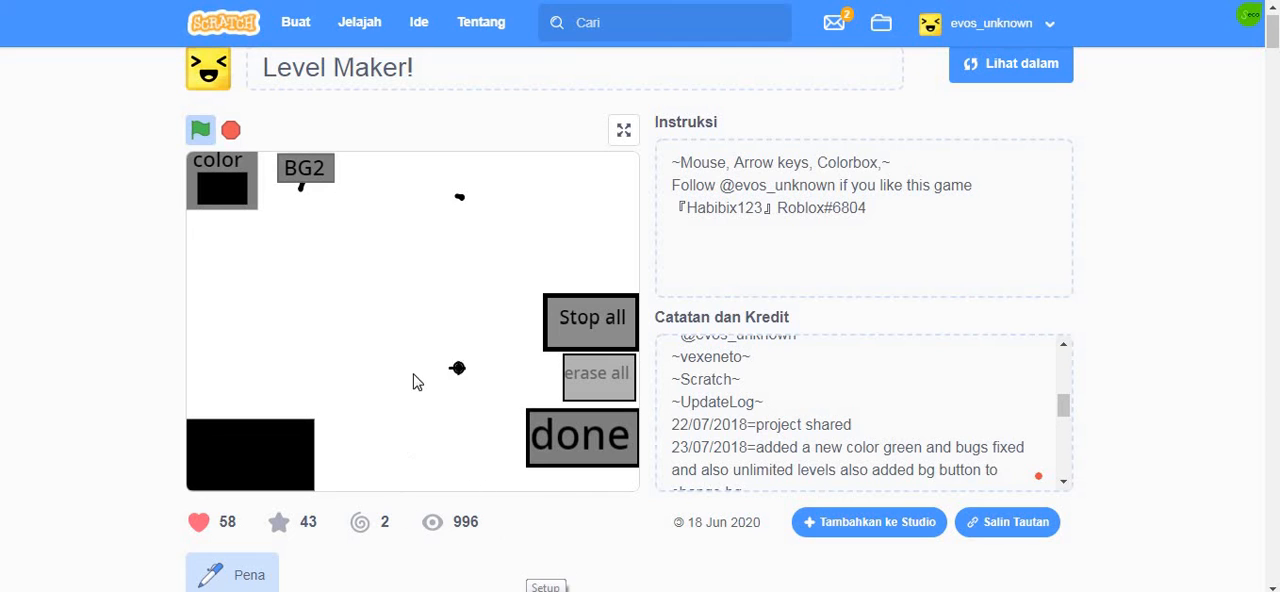
Step: Draw black lines across the lower stage, then restart to the title screen
scroll("down", 3)
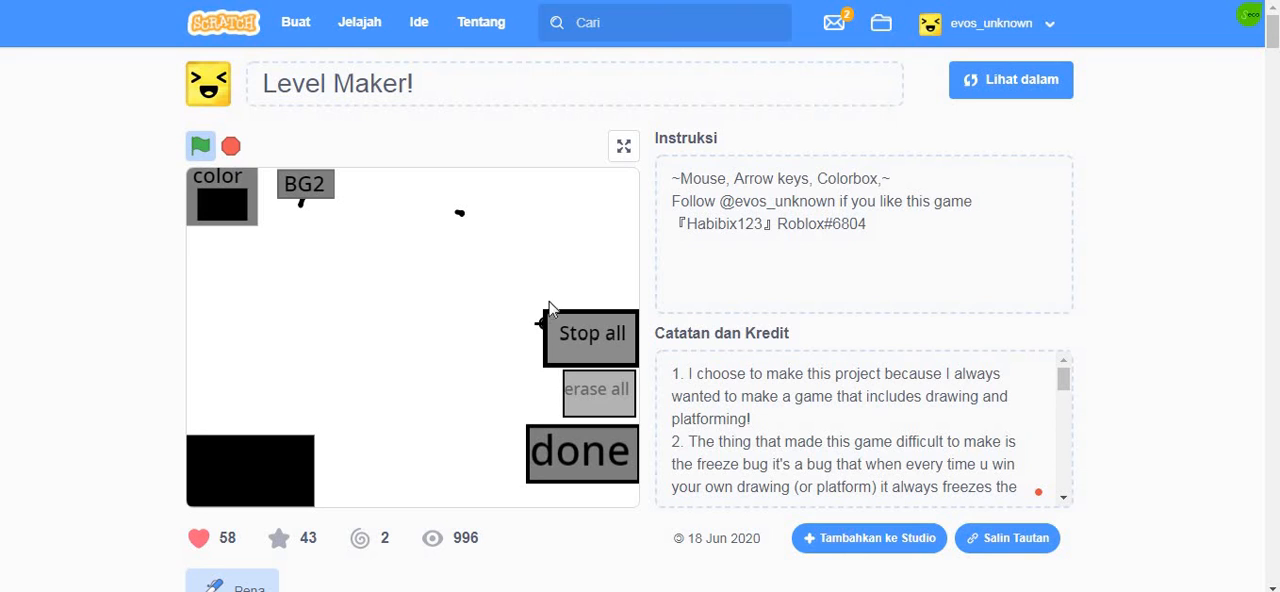
mouse_move(550, 280)
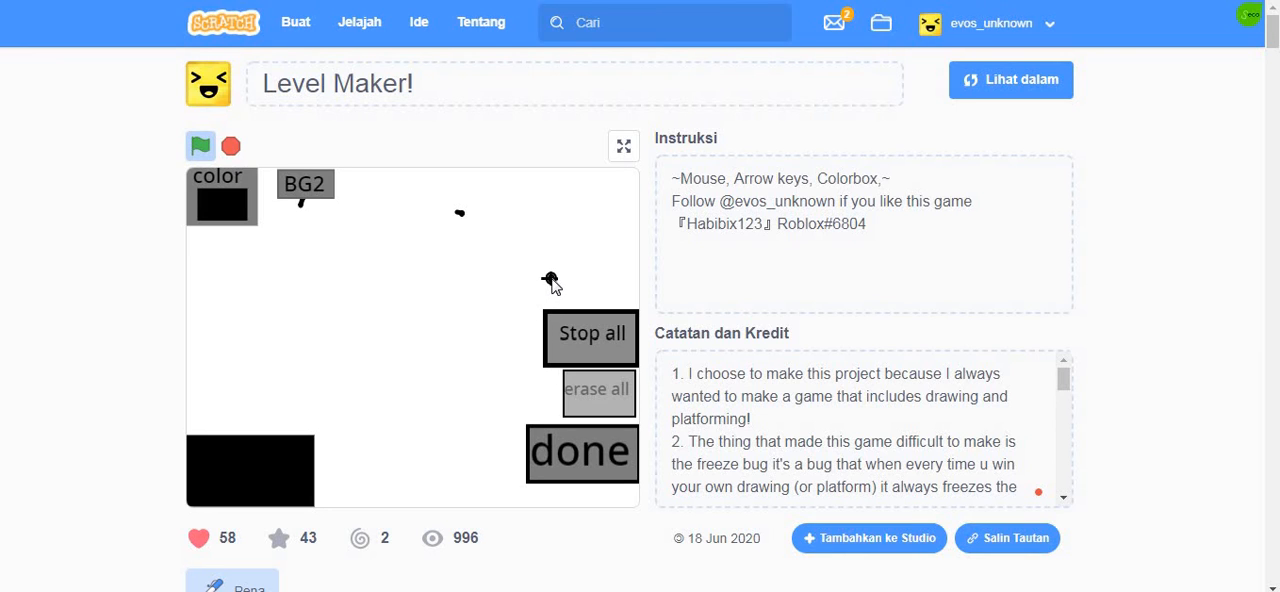
mouse_move(828, 458)
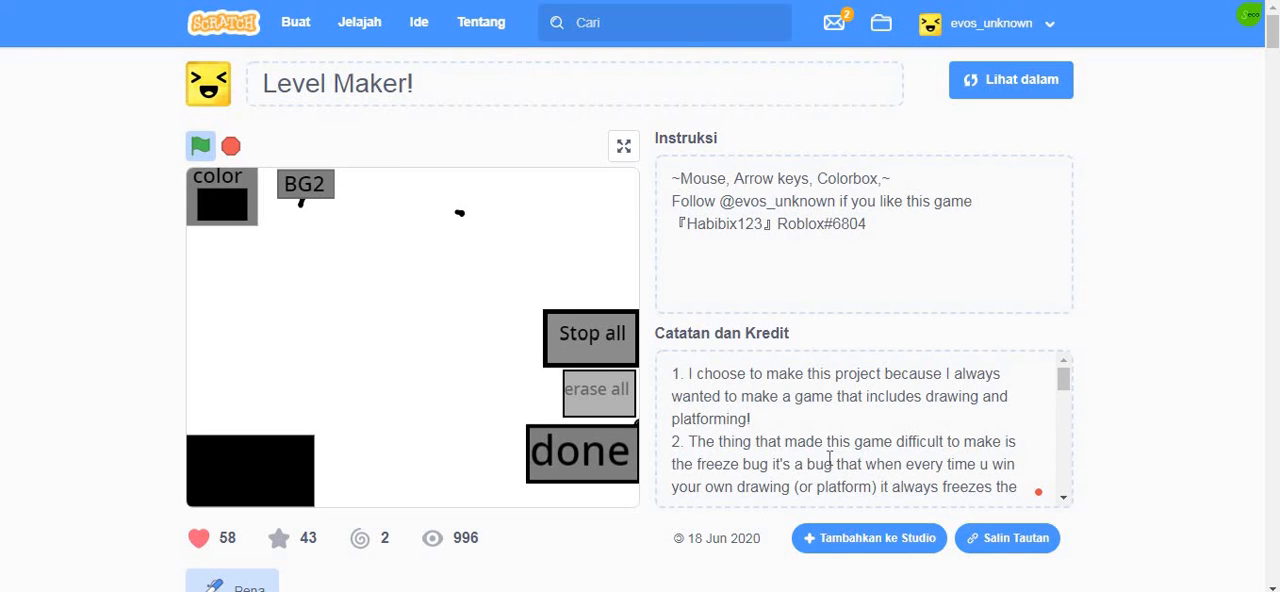
mouse_move(578, 307)
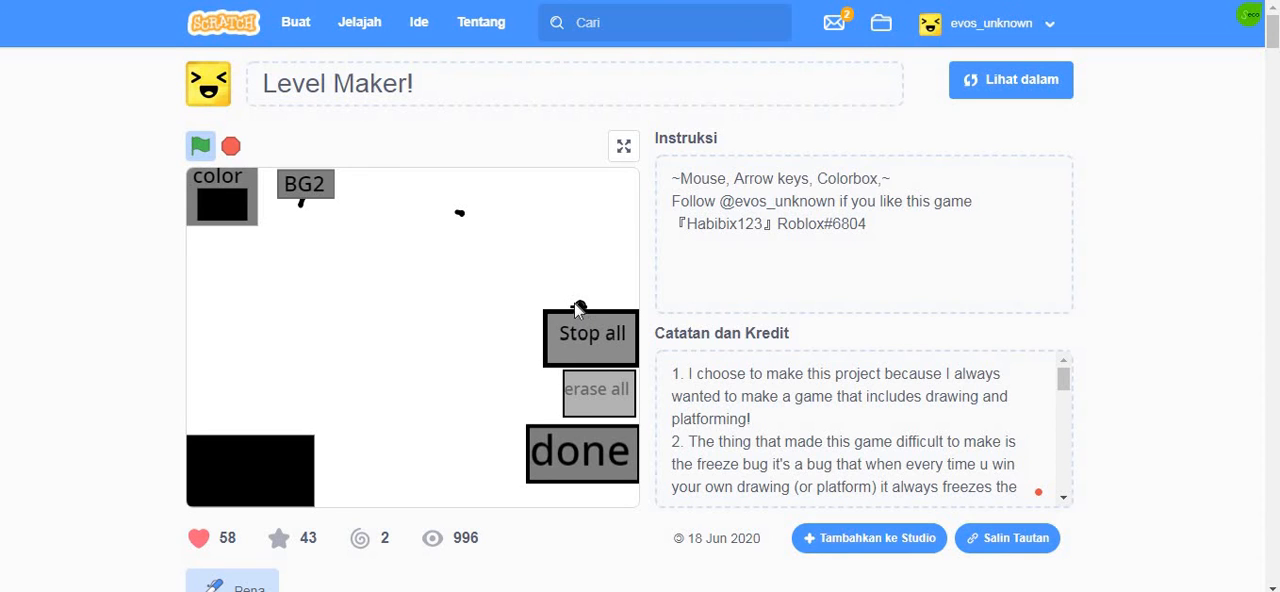
mouse_move(277, 421)
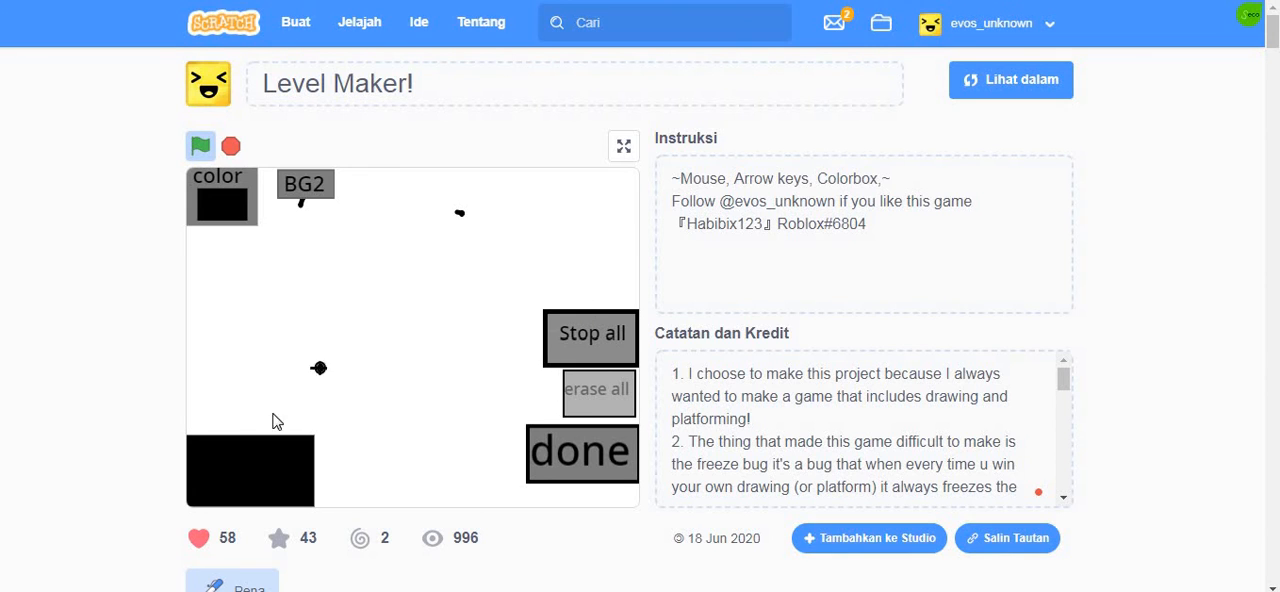
left_click_drag(278, 420, 552, 405)
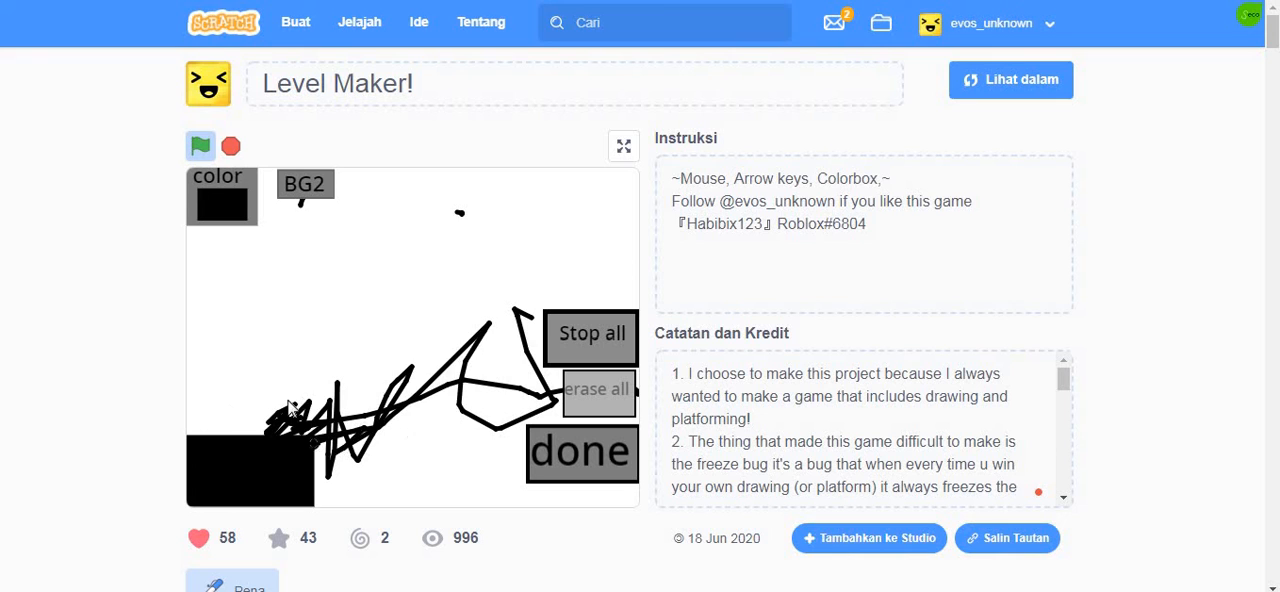
left_click(200, 146)
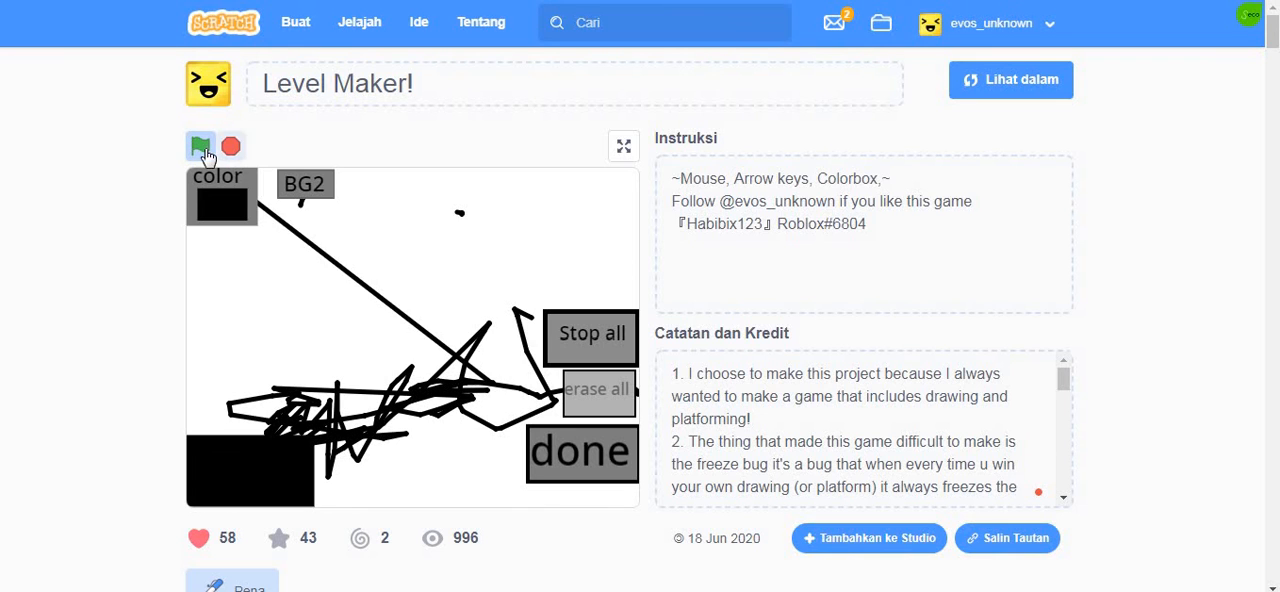
left_click(199, 146)
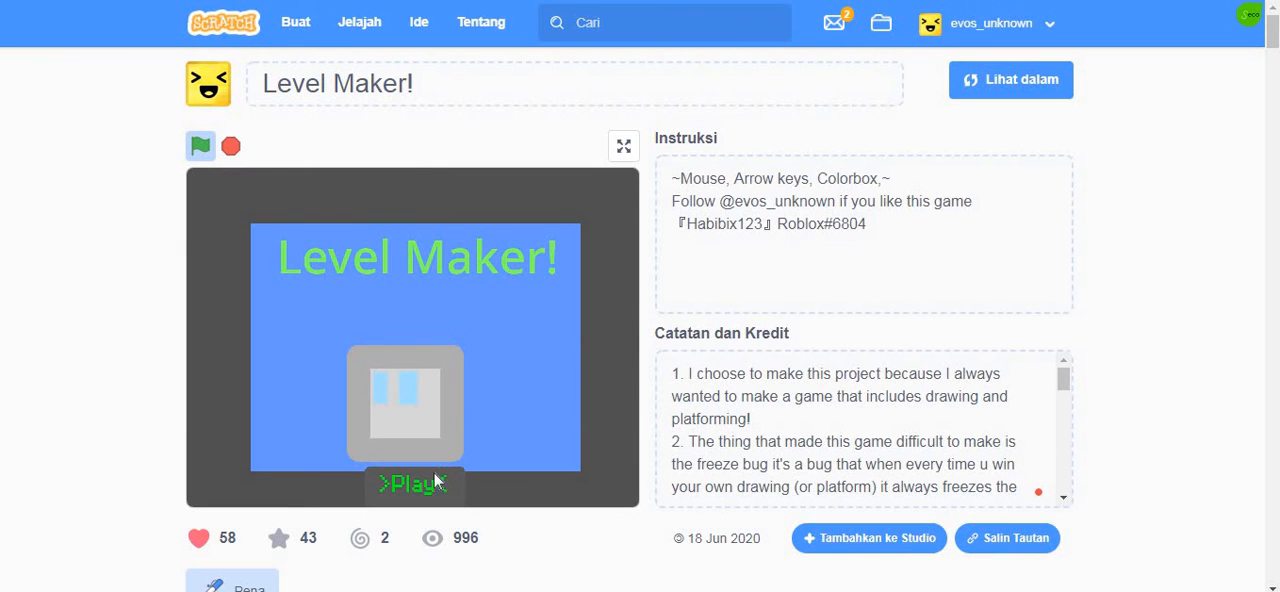
Step: Restart the level editor, read the UpdateLog, and view the 'SUPER COOL!!!' comment and creator's reply
left_click(414, 483)
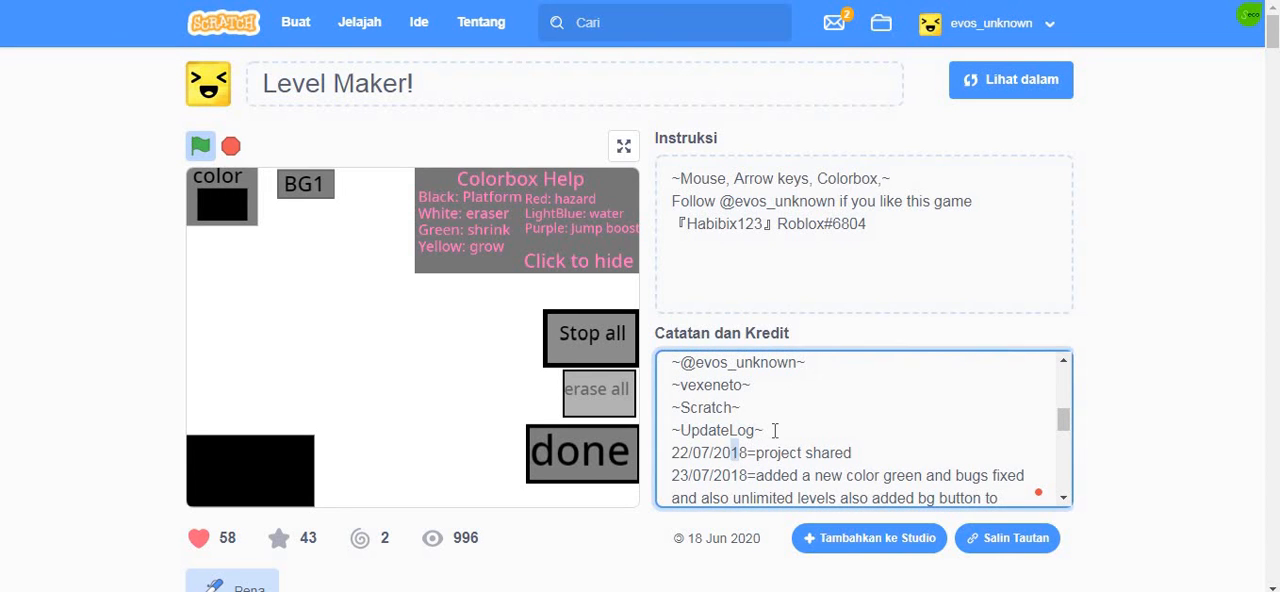
scroll("down", 3)
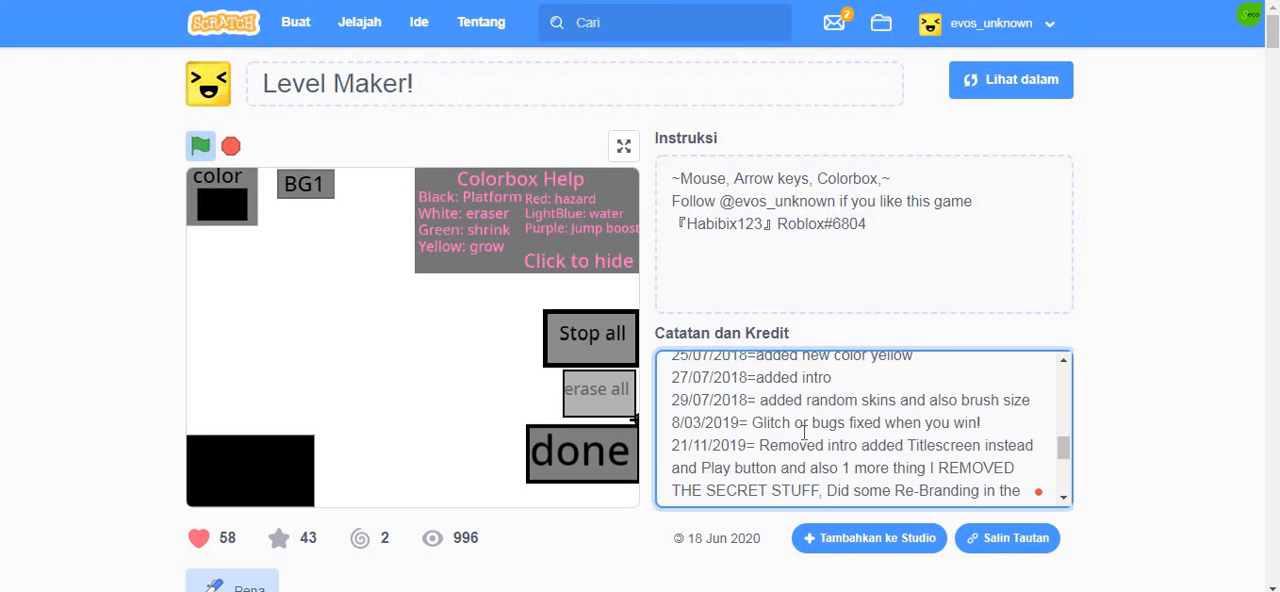
scroll("down", 3)
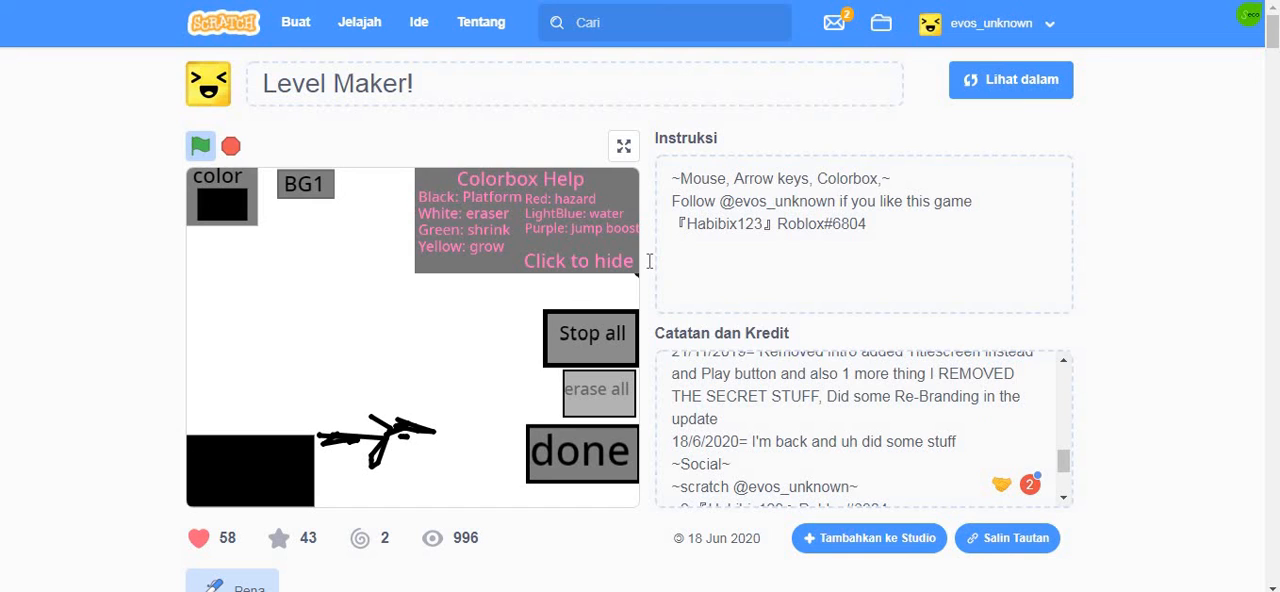
mouse_move(235, 238)
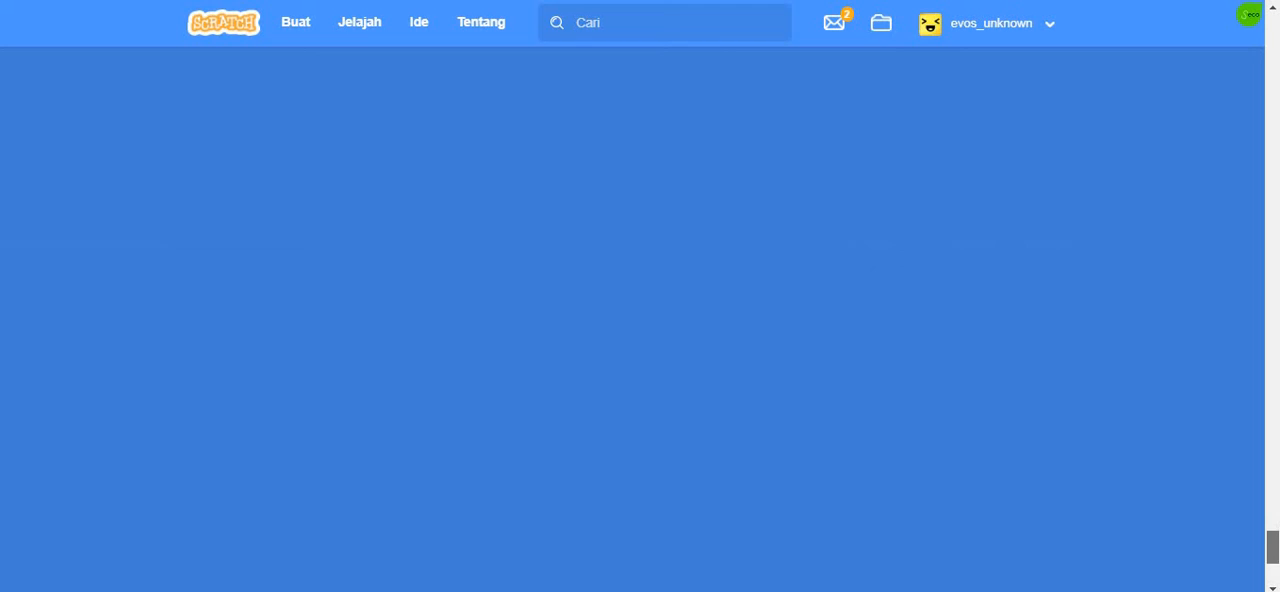
scroll("down", 3)
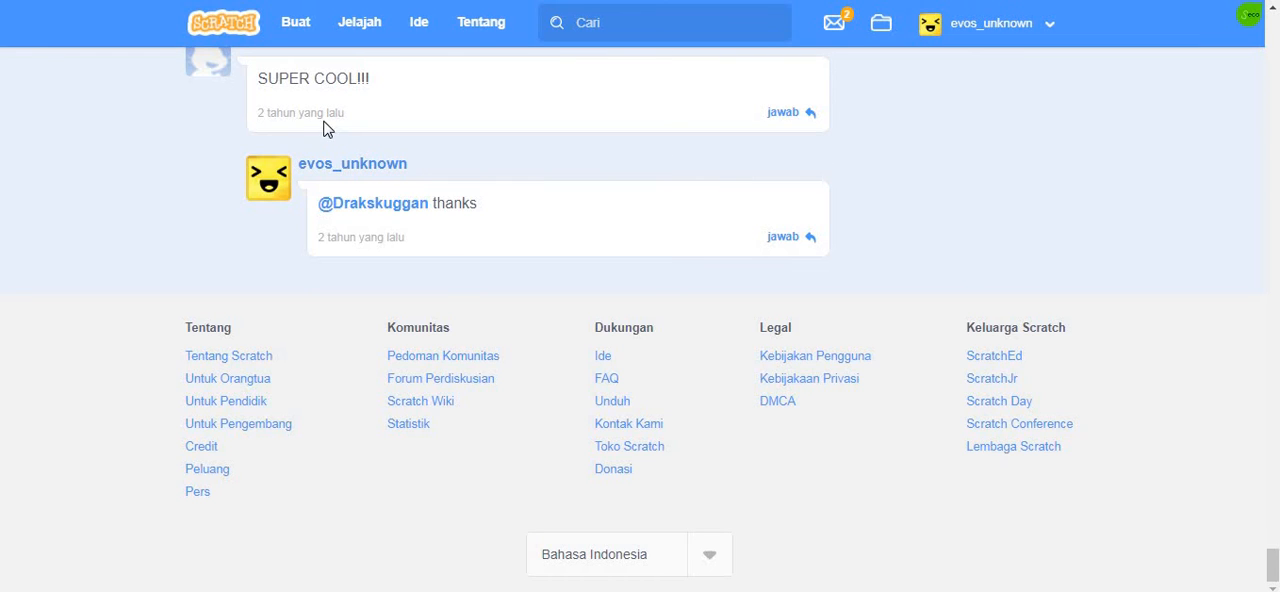
scroll("down", 3)
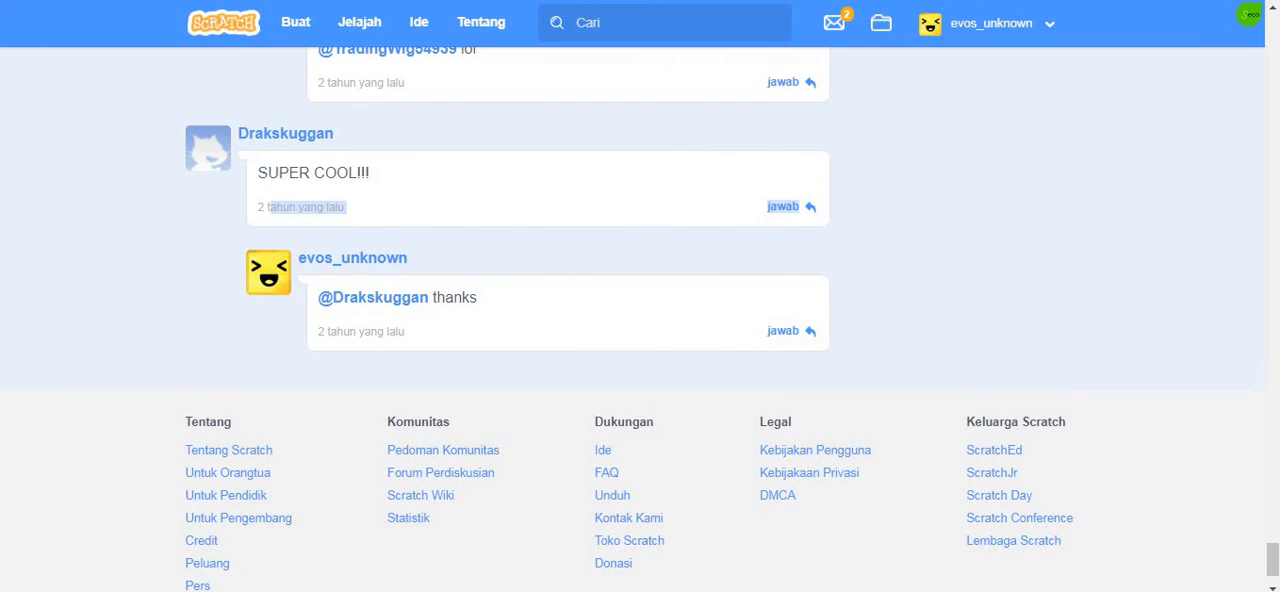